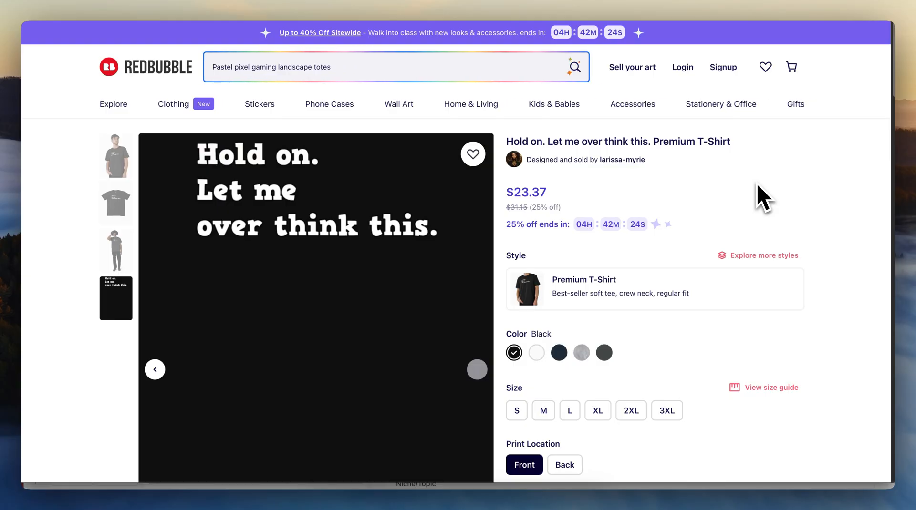
Step: Search Redbubble for dragon phone cases, romantasy stickers and retro arcade decor
type("Dragons breathing fire phone cases")
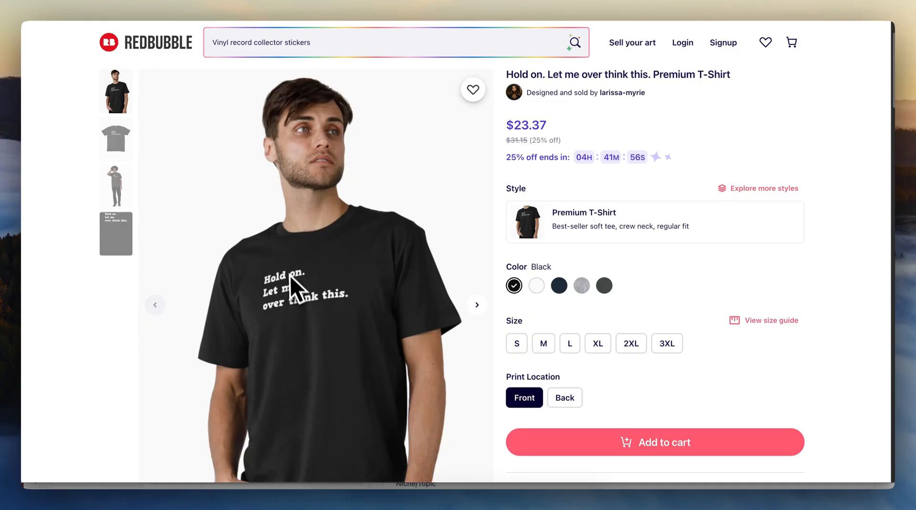
mouse_move(335, 289)
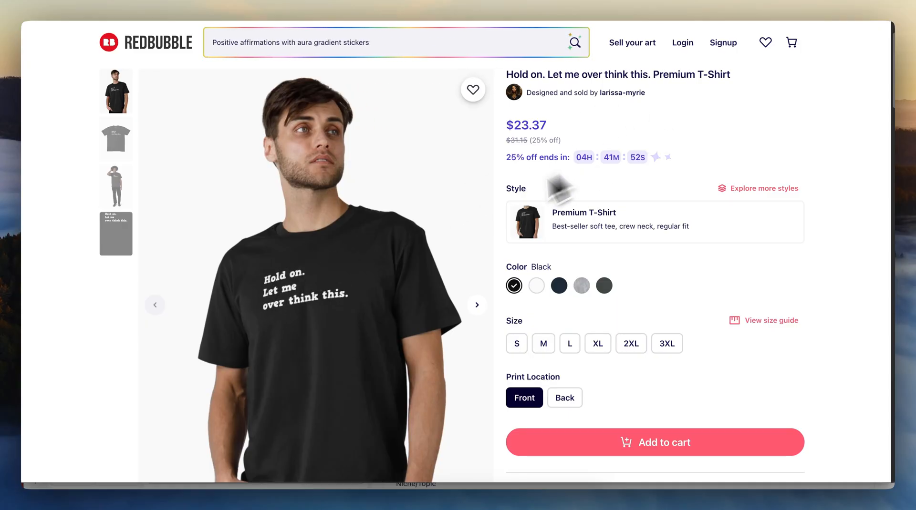
mouse_move(327, 260)
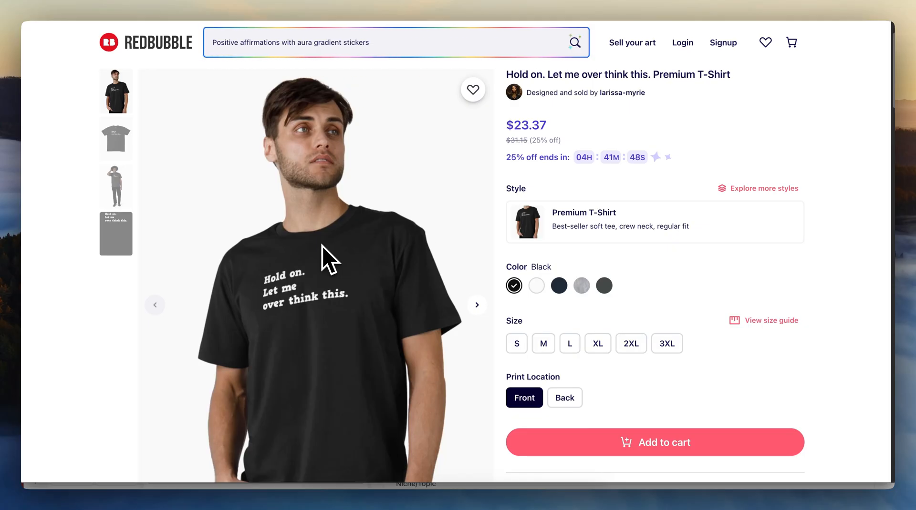
type("Romantasy for bookish nerds stickers")
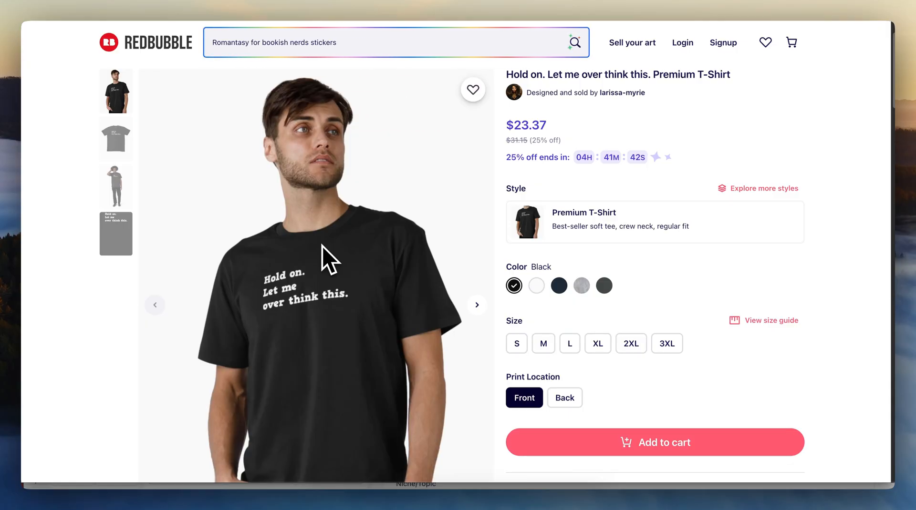
type("Retro arcade carpet themed decor")
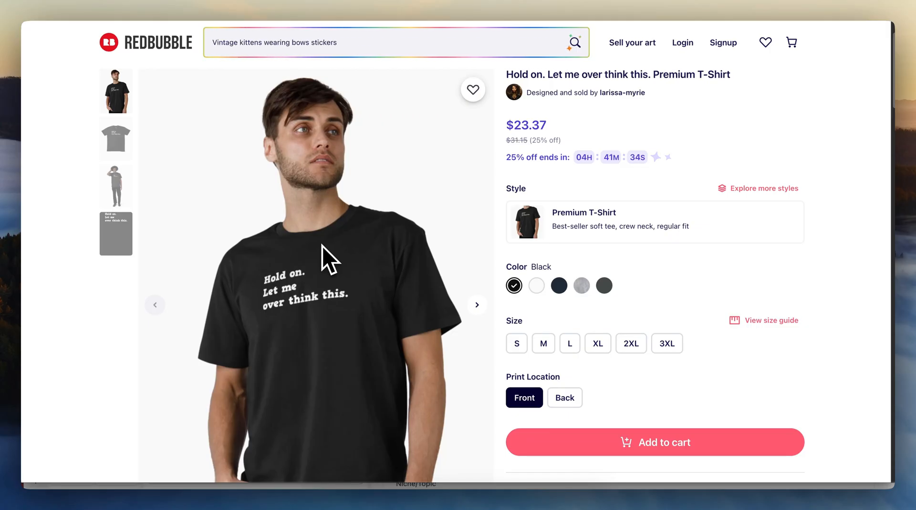
mouse_move(338, 286)
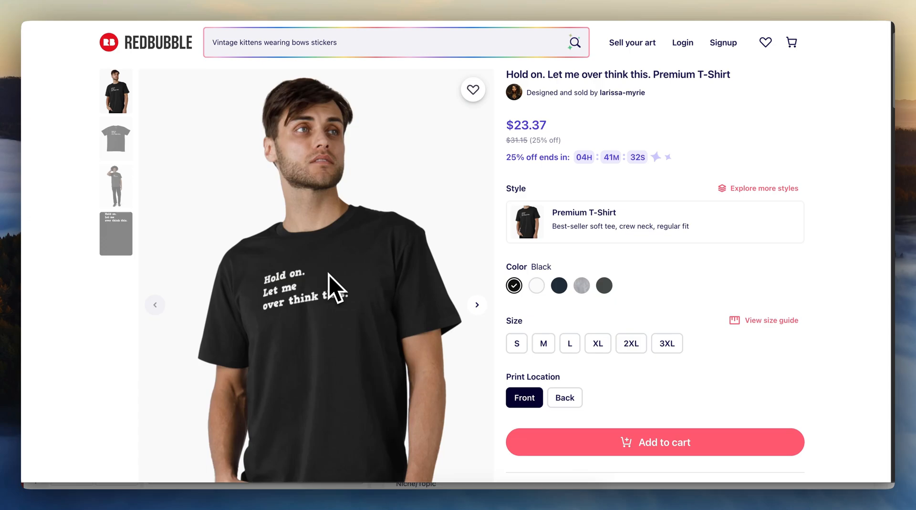
mouse_move(380, 324)
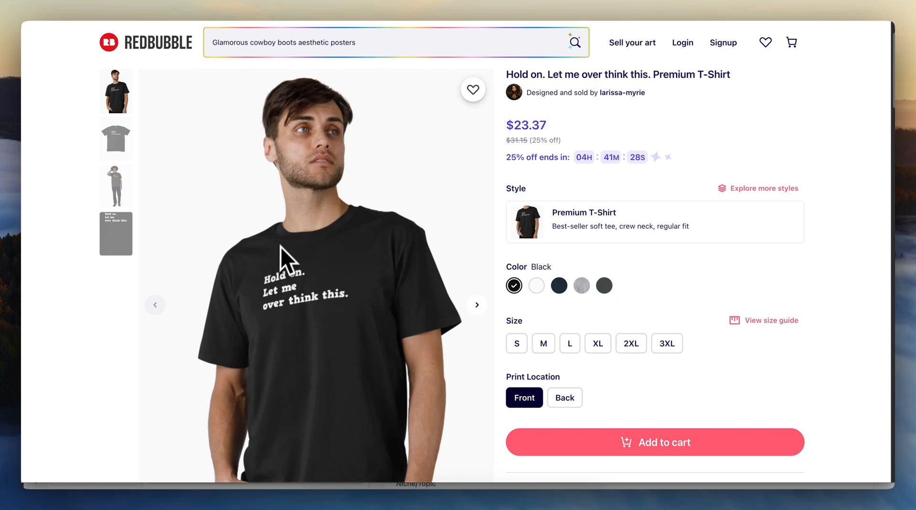
mouse_move(282, 258)
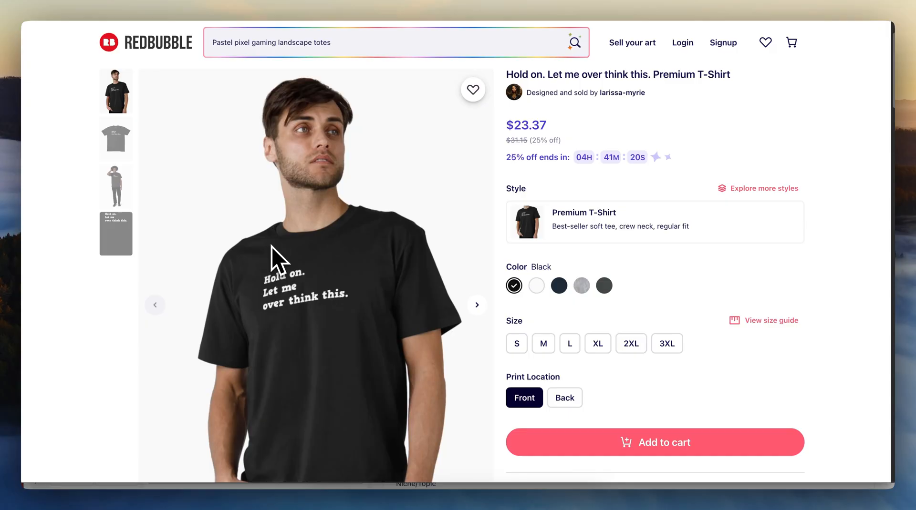
mouse_move(298, 298)
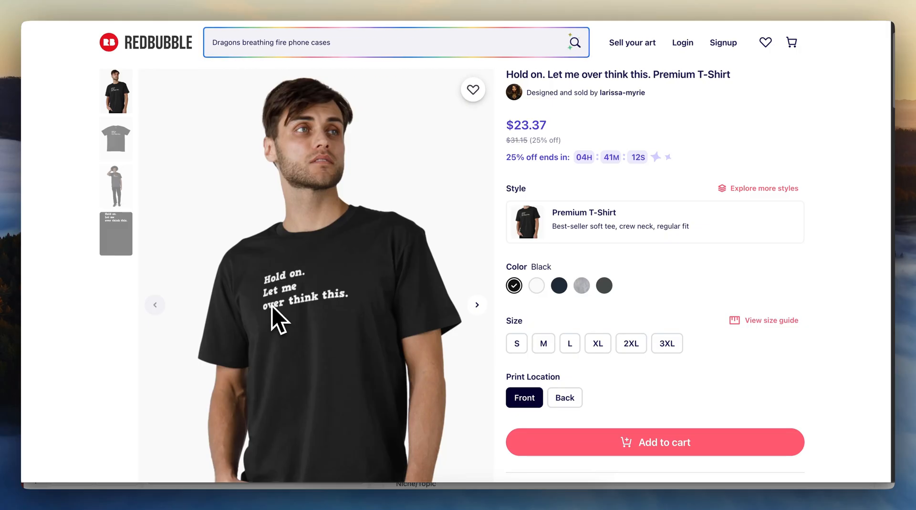
scroll("down", 3)
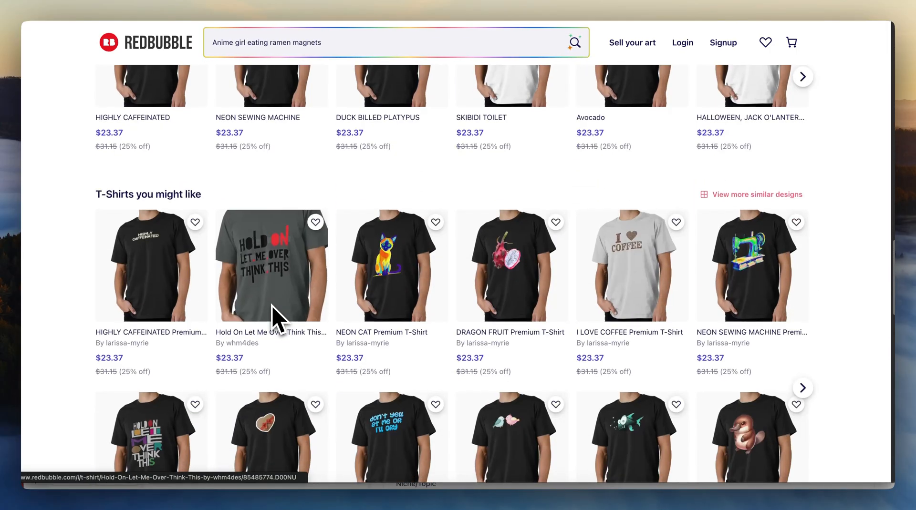
scroll("down", 3)
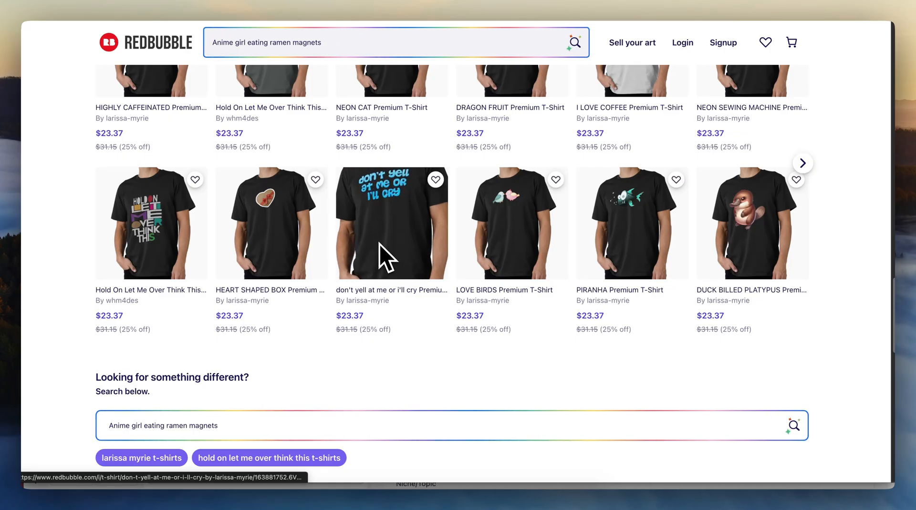
left_click(151, 223)
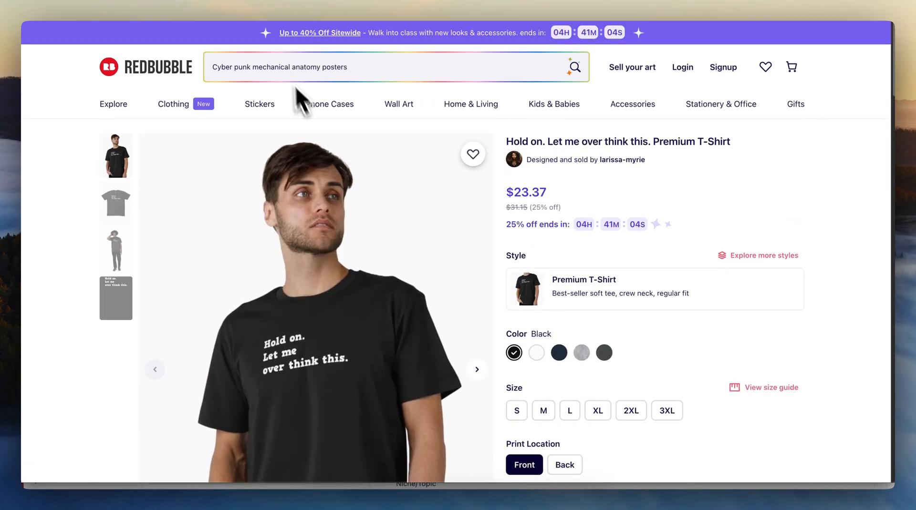
mouse_move(355, 356)
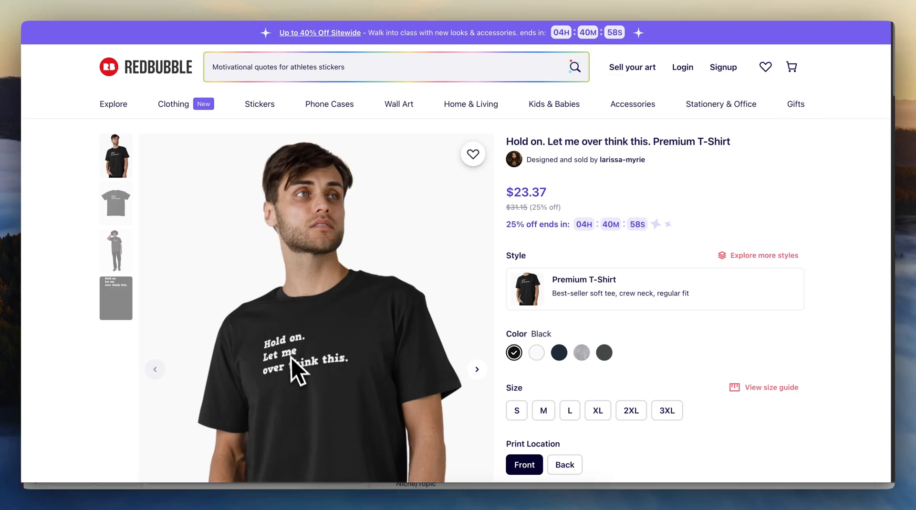
mouse_move(320, 383)
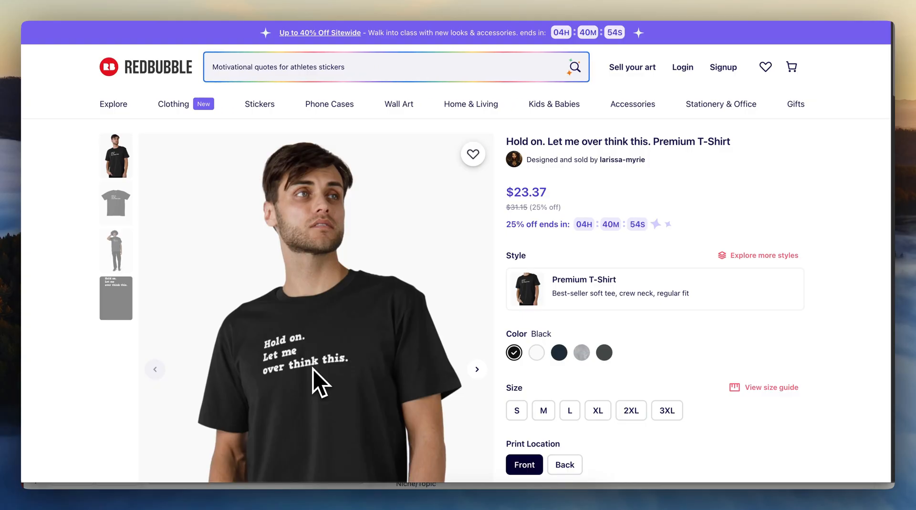
type("Vinyl record collector stickers")
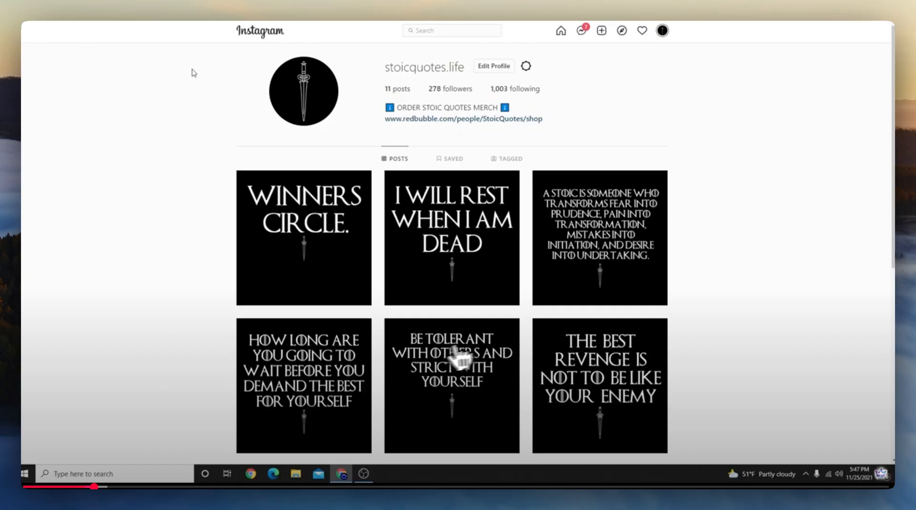
mouse_move(518, 134)
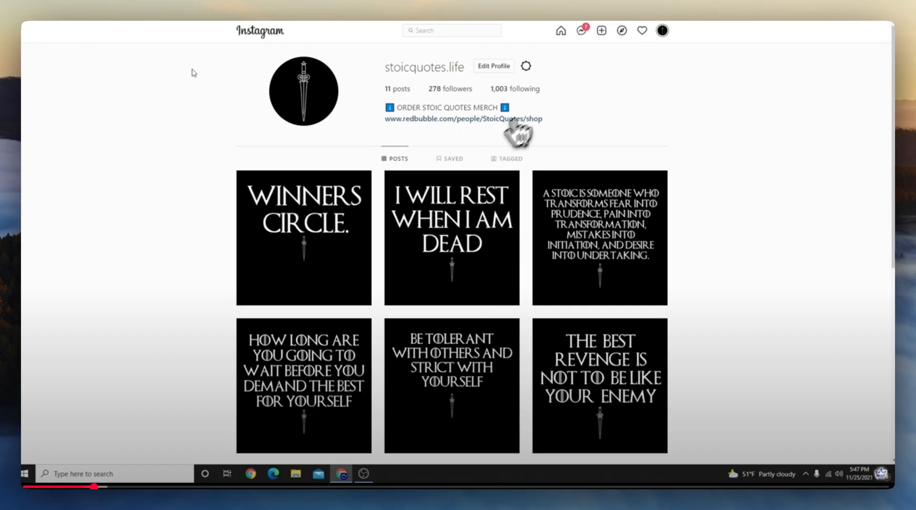
mouse_move(588, 237)
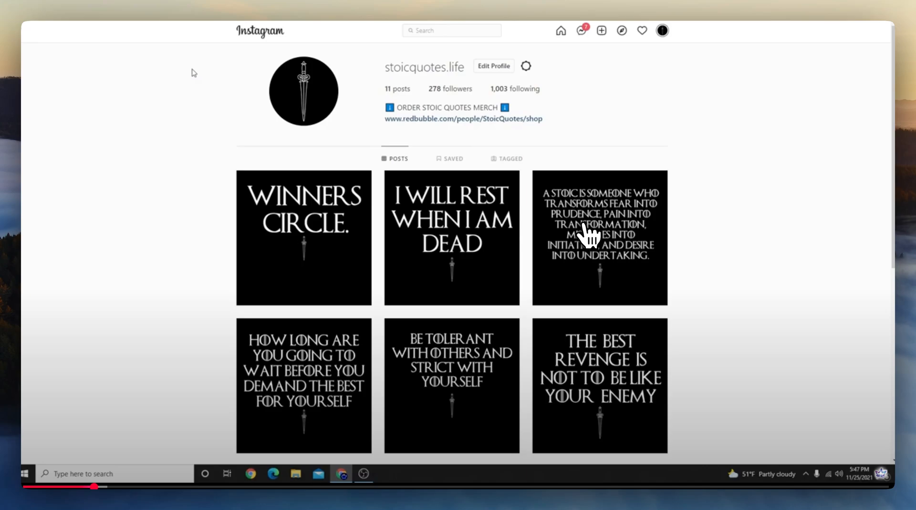
mouse_move(534, 229)
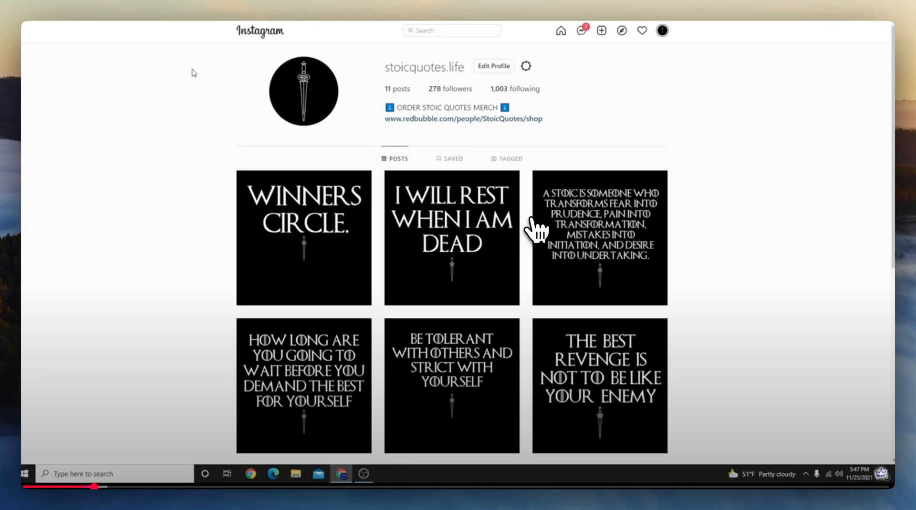
mouse_move(439, 204)
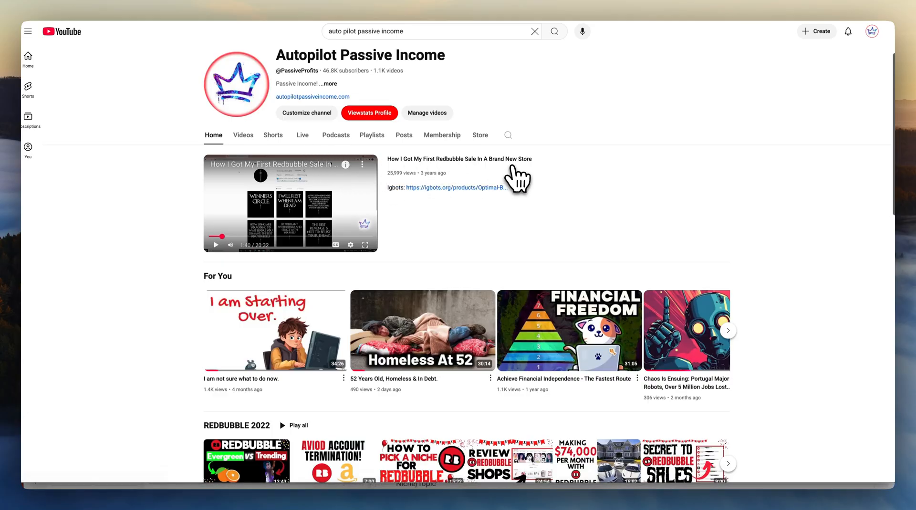
mouse_move(228, 178)
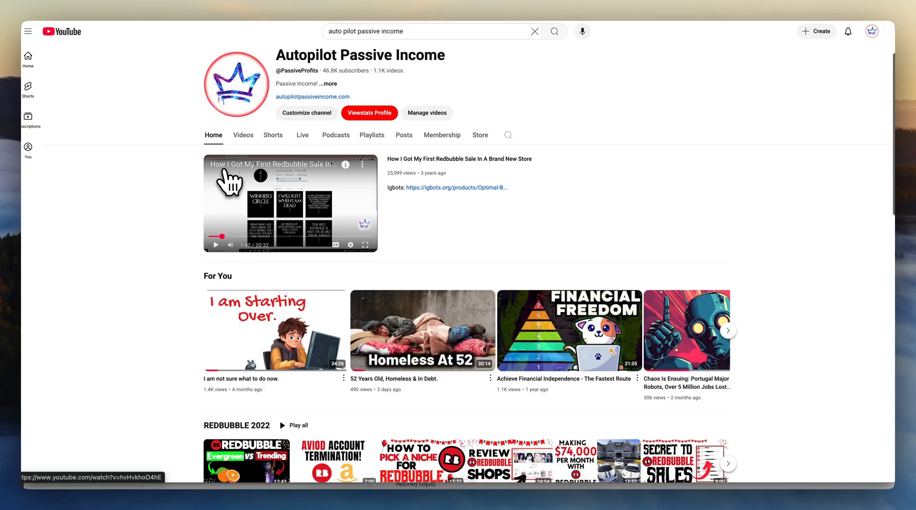
mouse_move(185, 185)
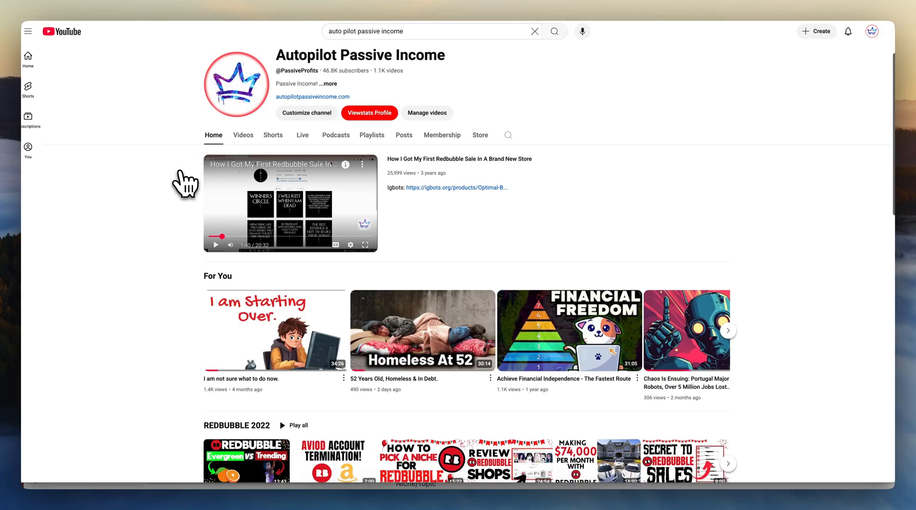
mouse_move(175, 178)
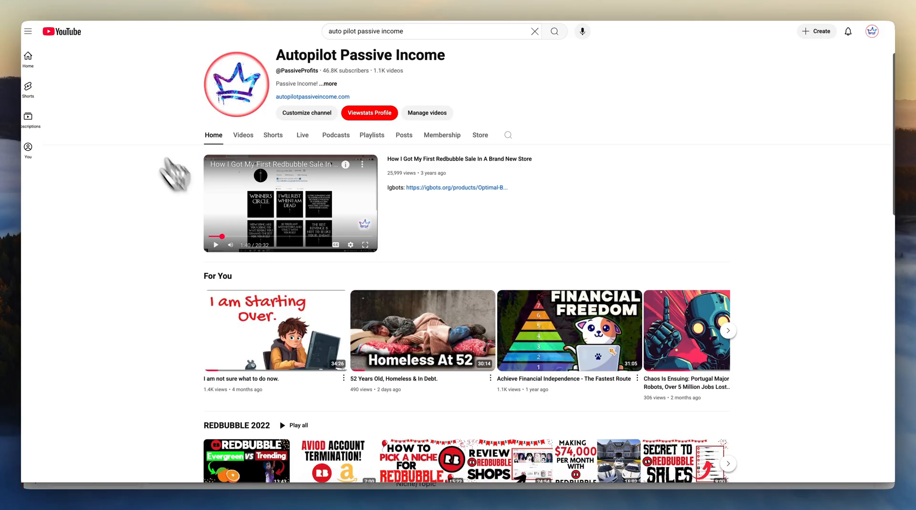
mouse_move(242, 169)
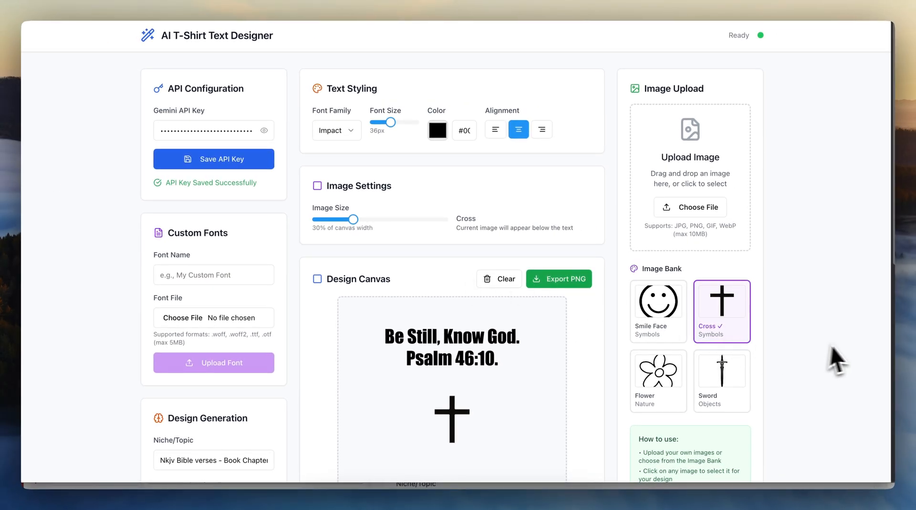
mouse_move(903, 248)
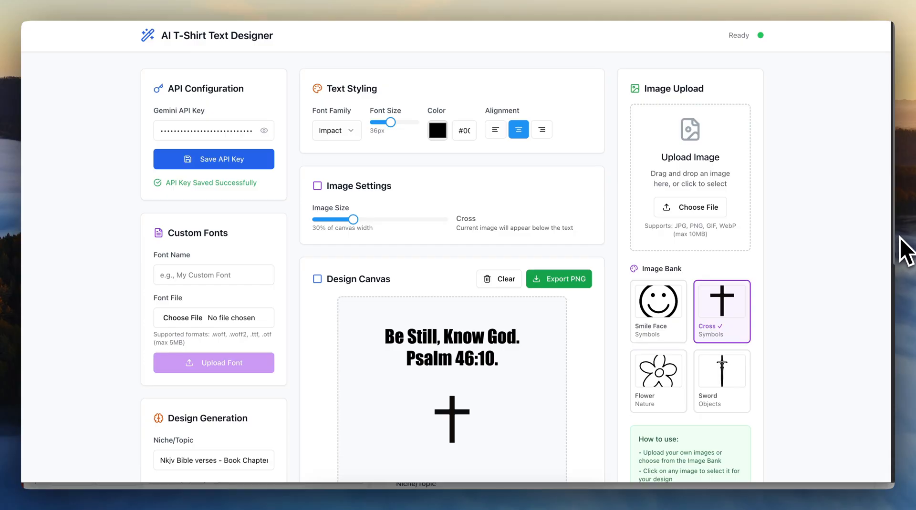
mouse_move(701, 233)
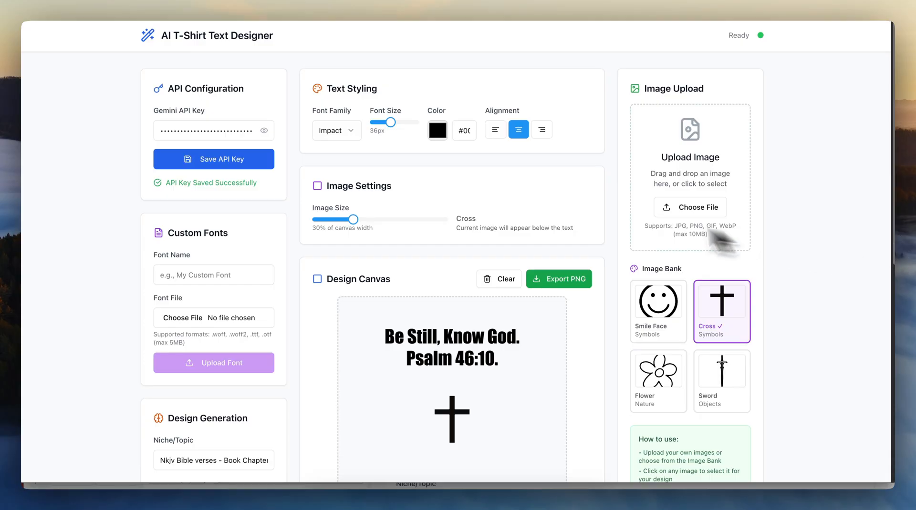
mouse_move(350, 158)
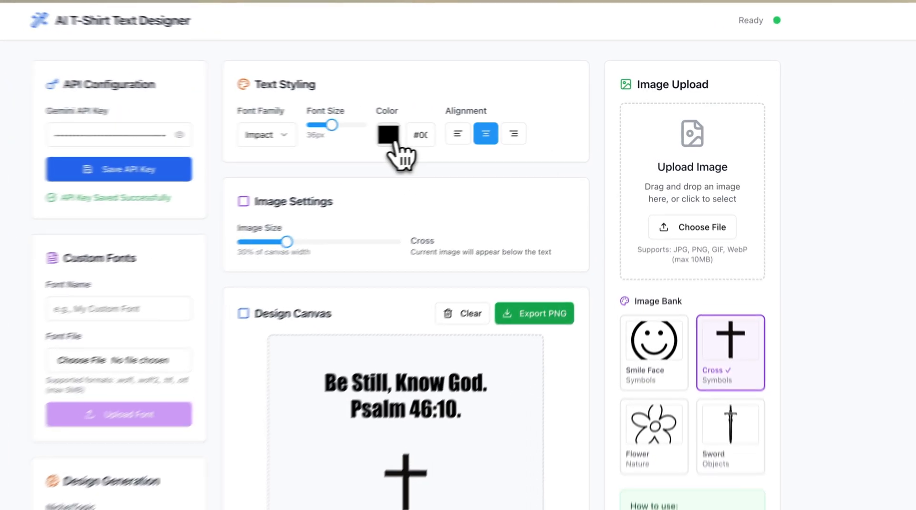
Step: Change the verse text colour, check the NKJV Bible verses topic, and keep 35 suggestions
left_click(387, 134)
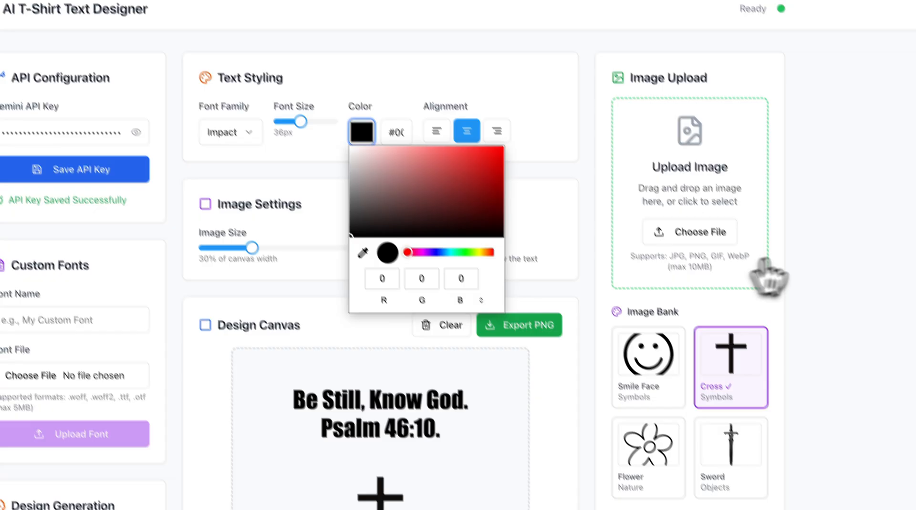
scroll("down", 3)
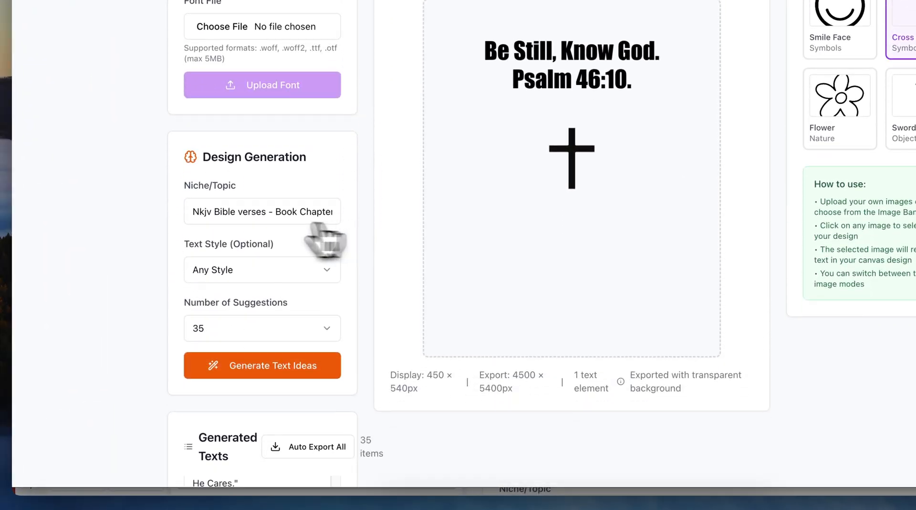
triple_click(262, 211)
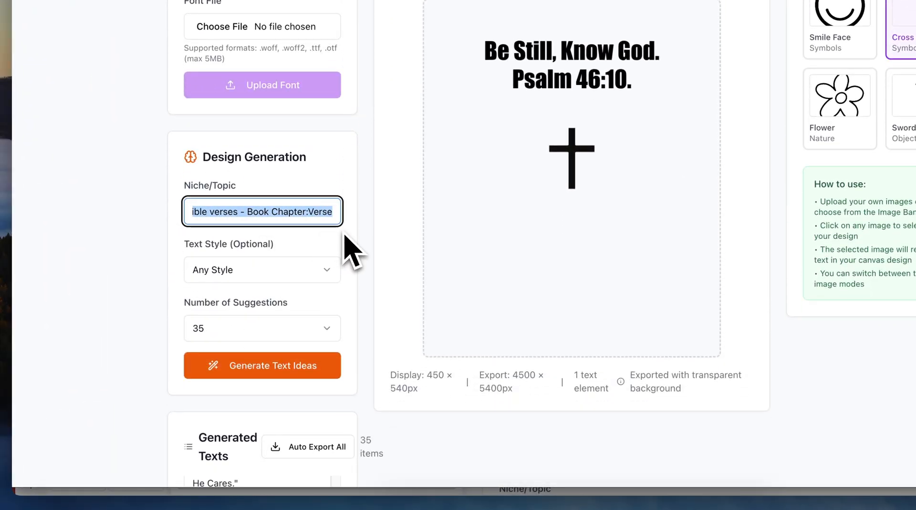
left_click(262, 328)
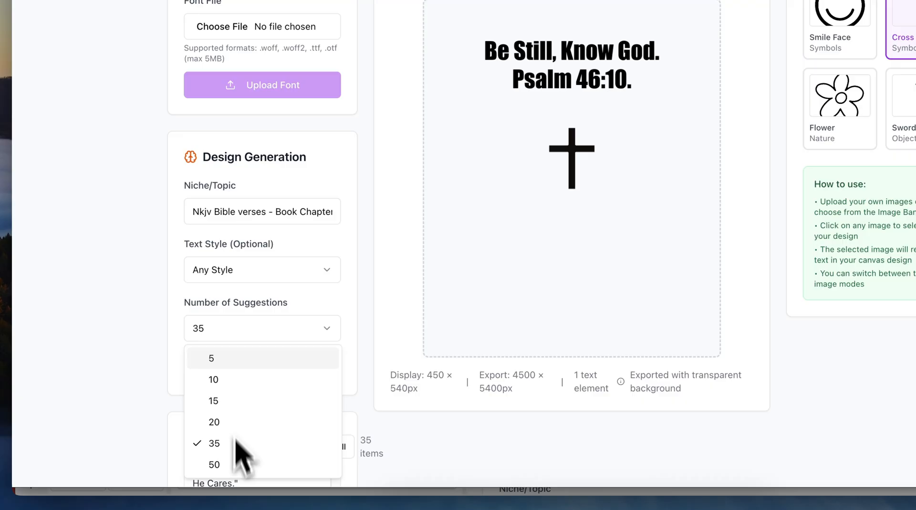
left_click(262, 270)
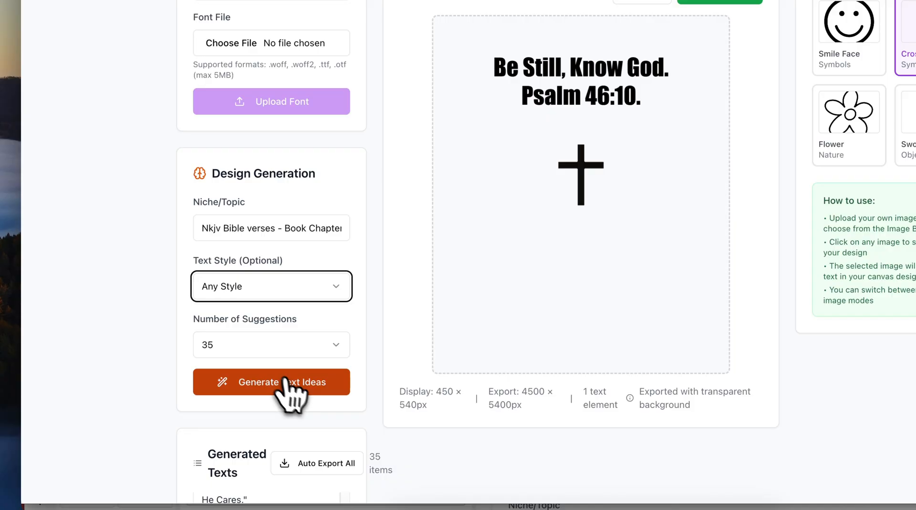
Step: Generate a fresh batch of Bible verse ideas and scroll through the results
left_click(271, 382)
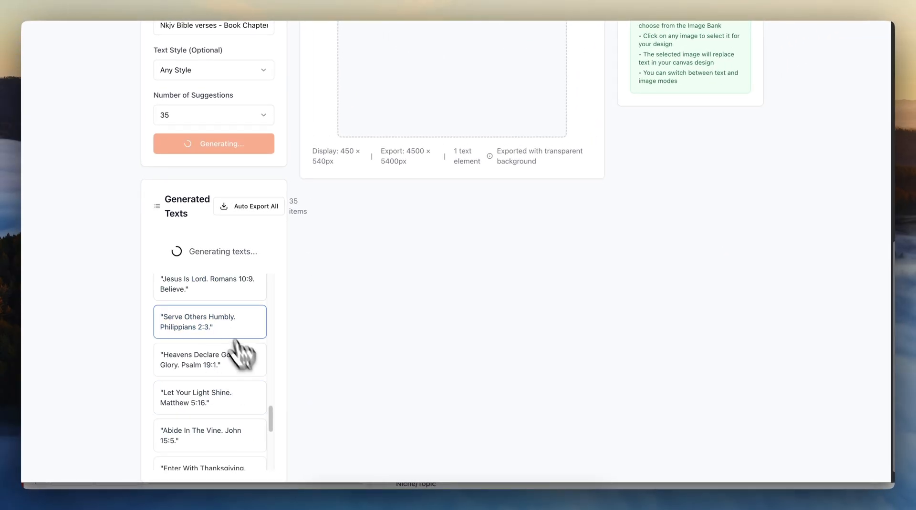
scroll("up", 3)
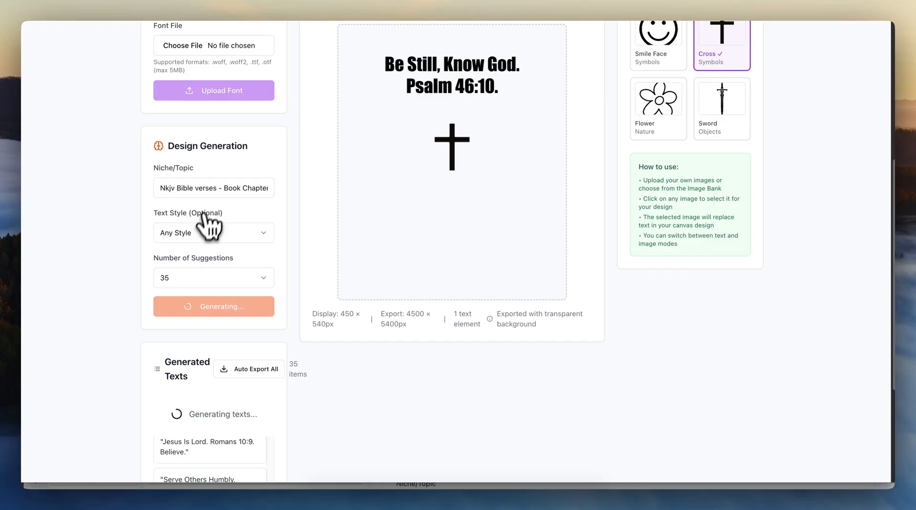
mouse_move(193, 382)
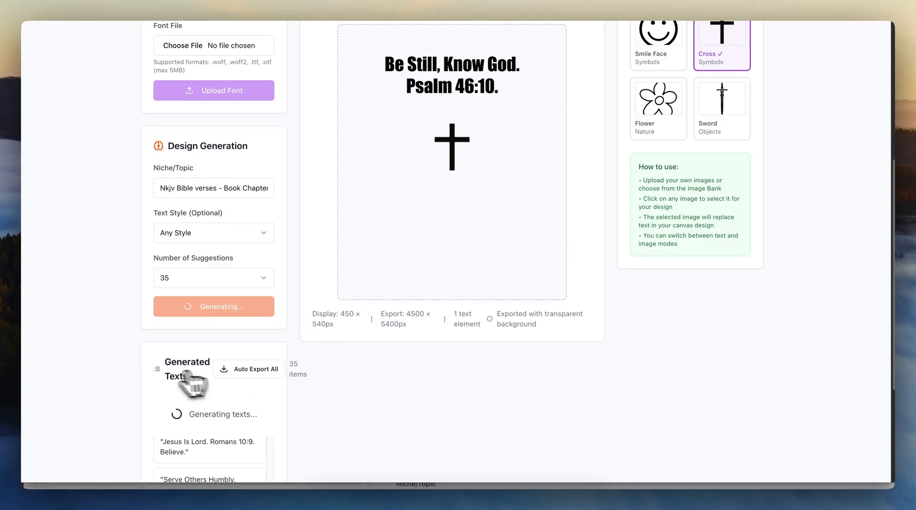
scroll("down", 3)
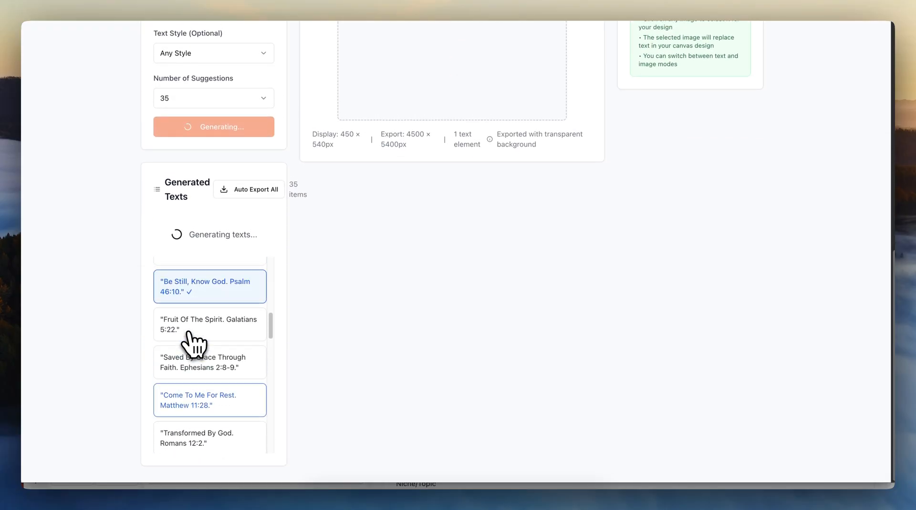
scroll("up", 3)
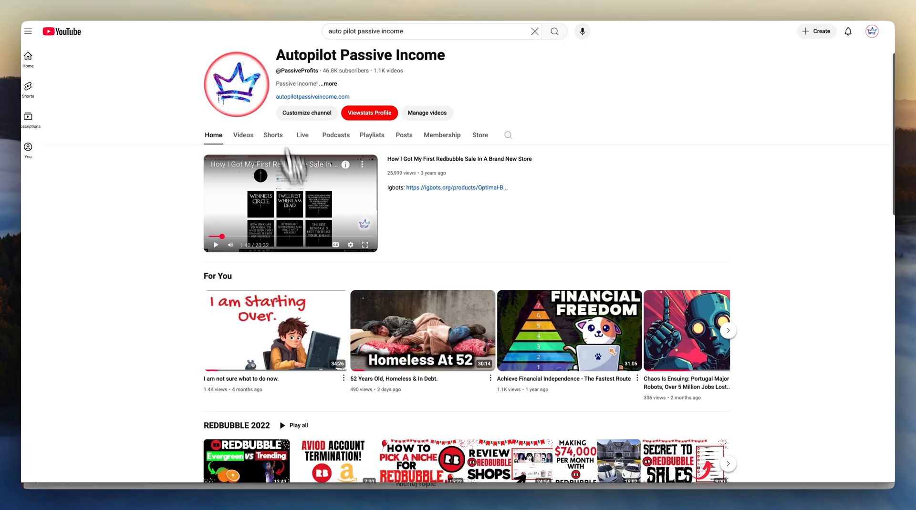
mouse_move(318, 266)
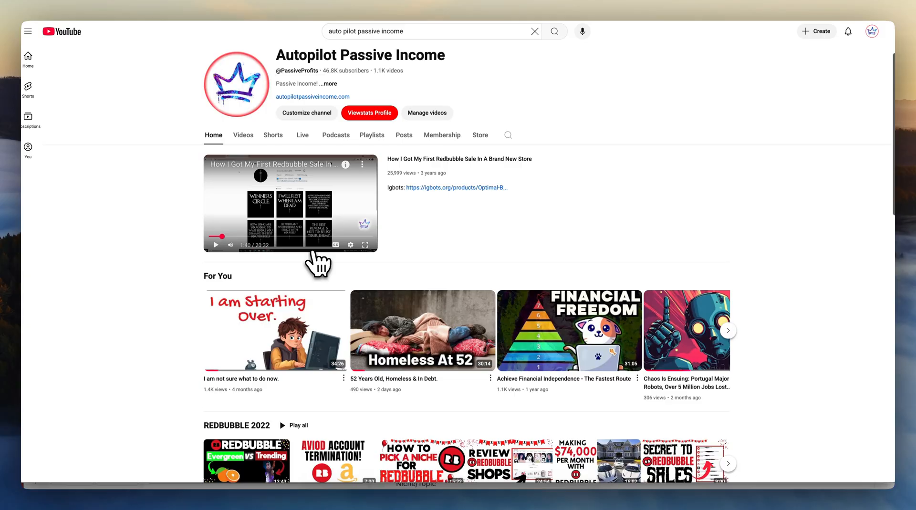
mouse_move(250, 3)
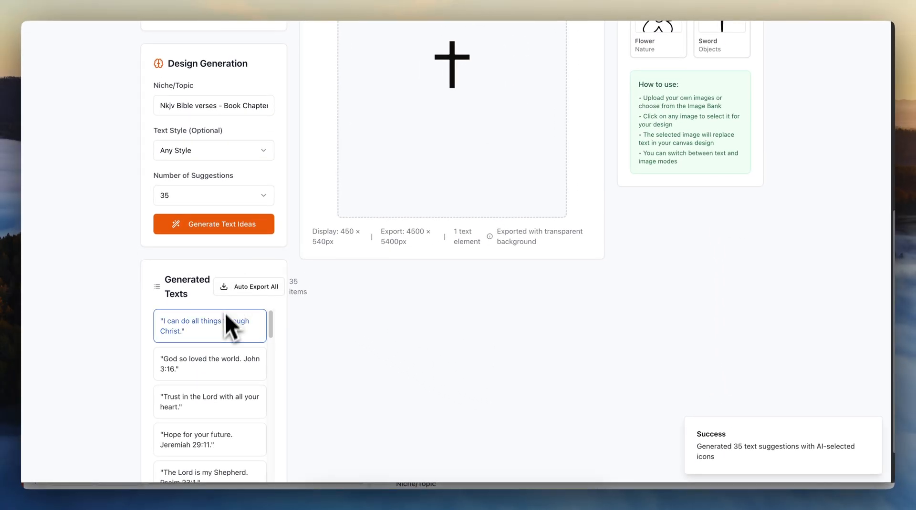
Step: Pick 'God so loved the world. John 3:16.' and export it as a 4500×5400 PNG
scroll("down", 3)
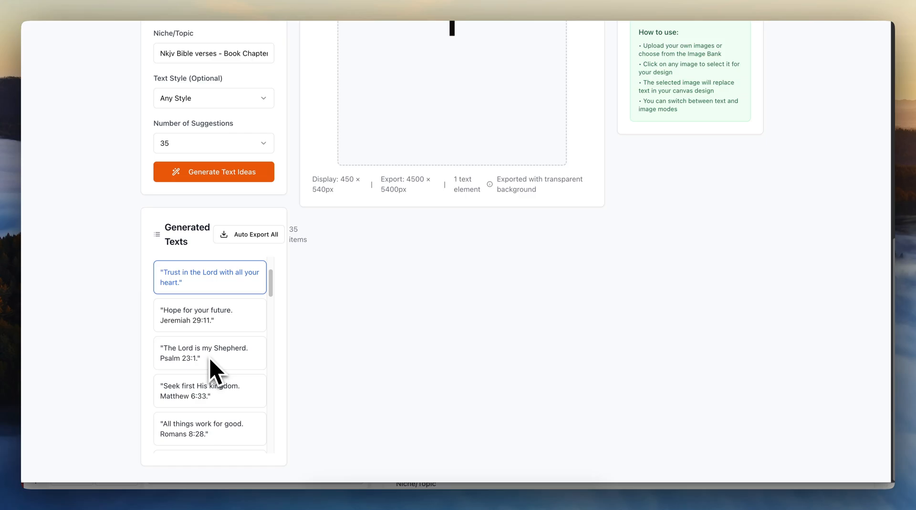
scroll("down", 3)
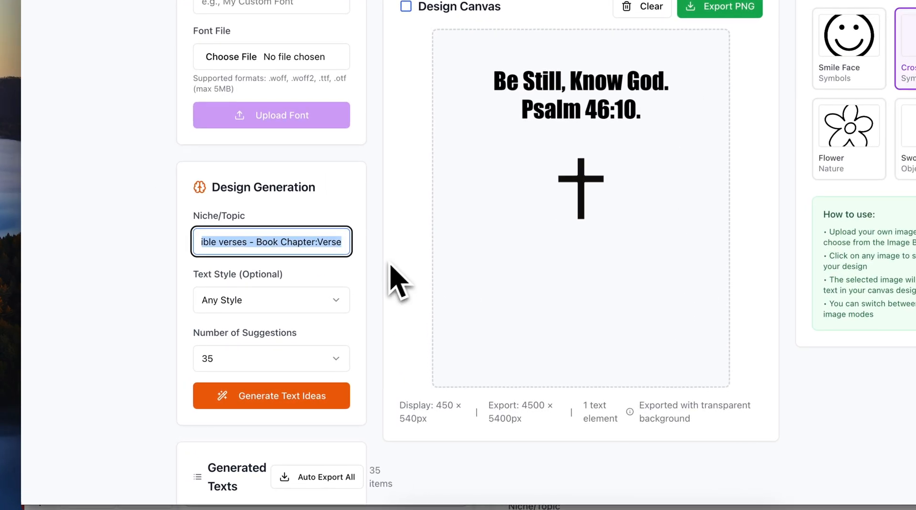
scroll("down", 3)
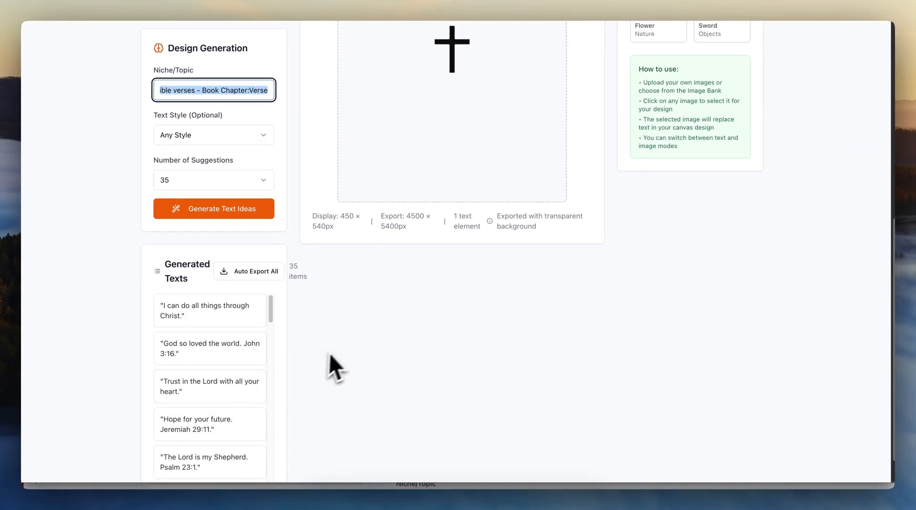
left_click(209, 348)
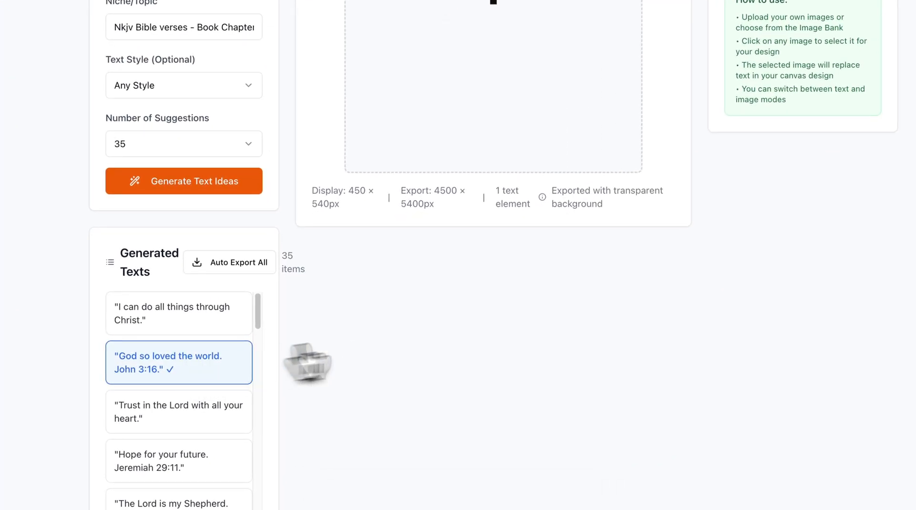
left_click(843, 154)
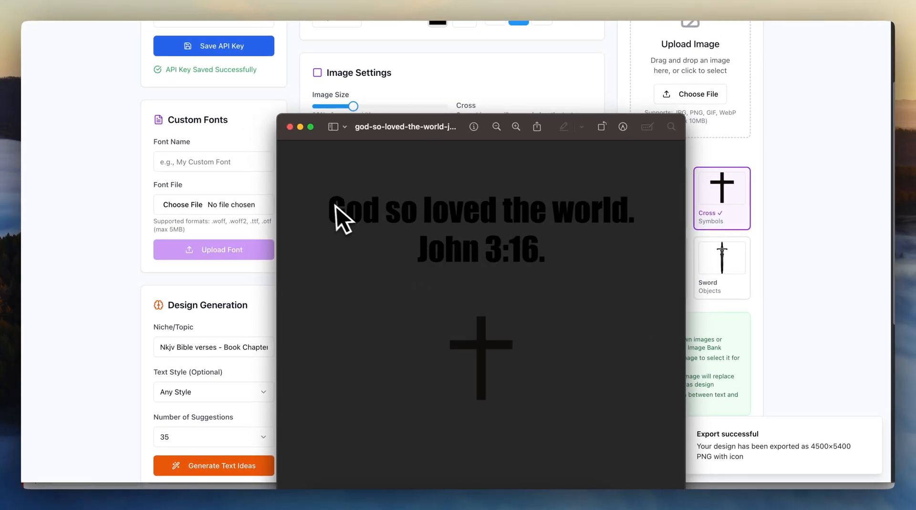
mouse_move(622, 307)
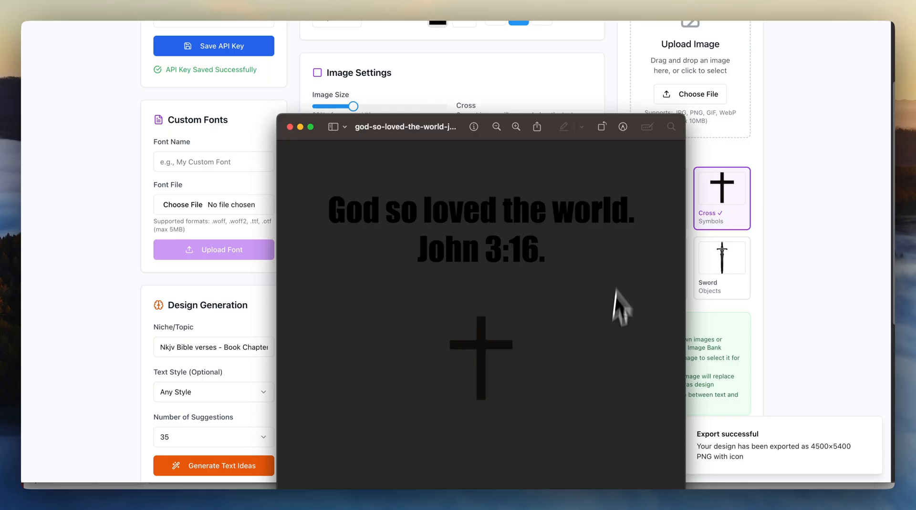
mouse_move(492, 346)
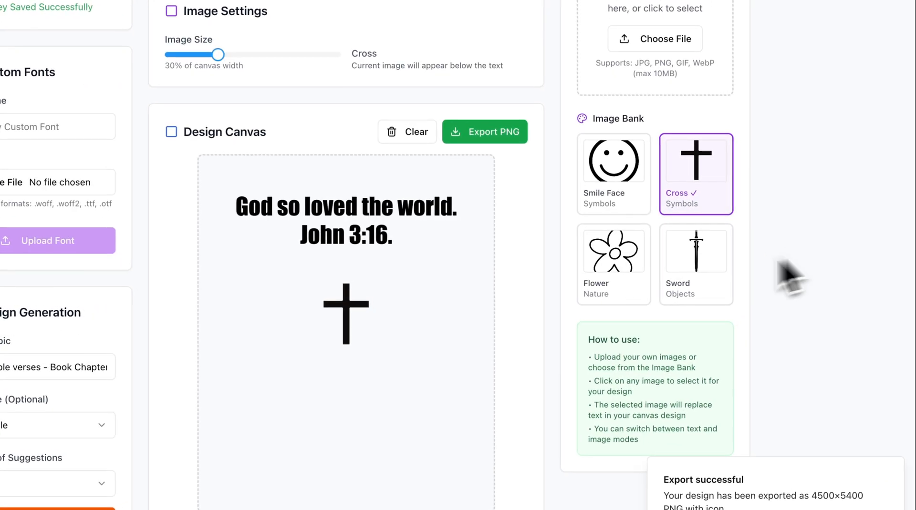
scroll("up", 3)
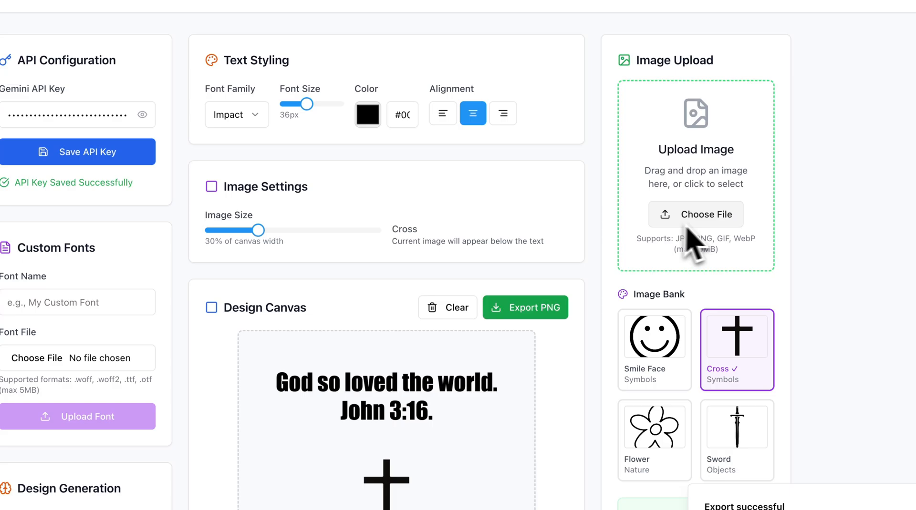
scroll("down", 3)
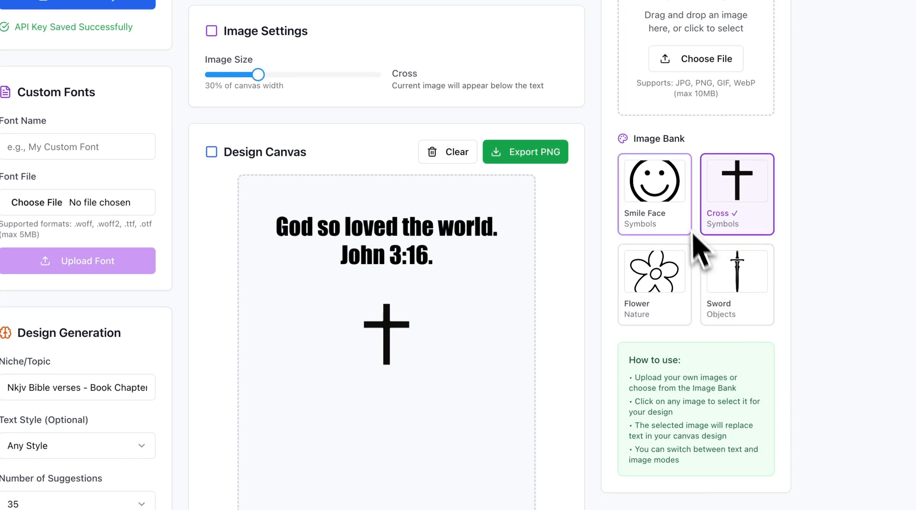
left_click(654, 272)
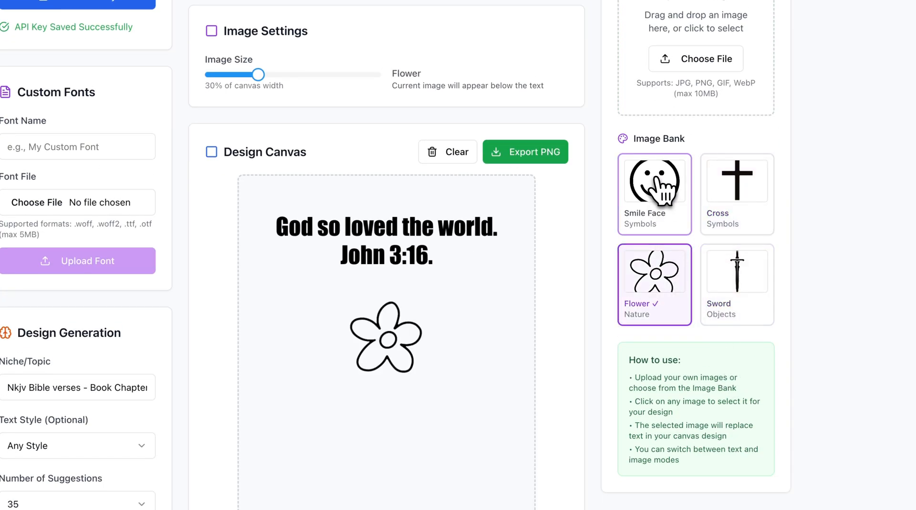
left_click(737, 180)
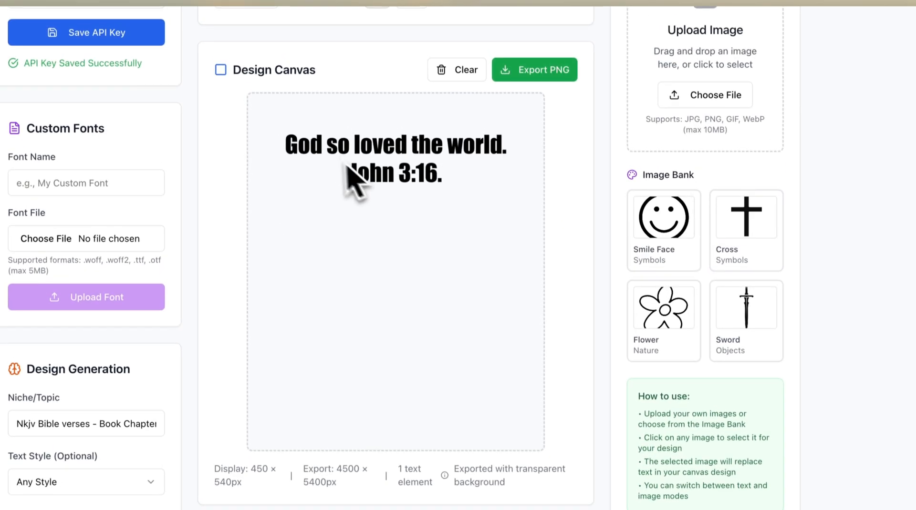
left_click(746, 217)
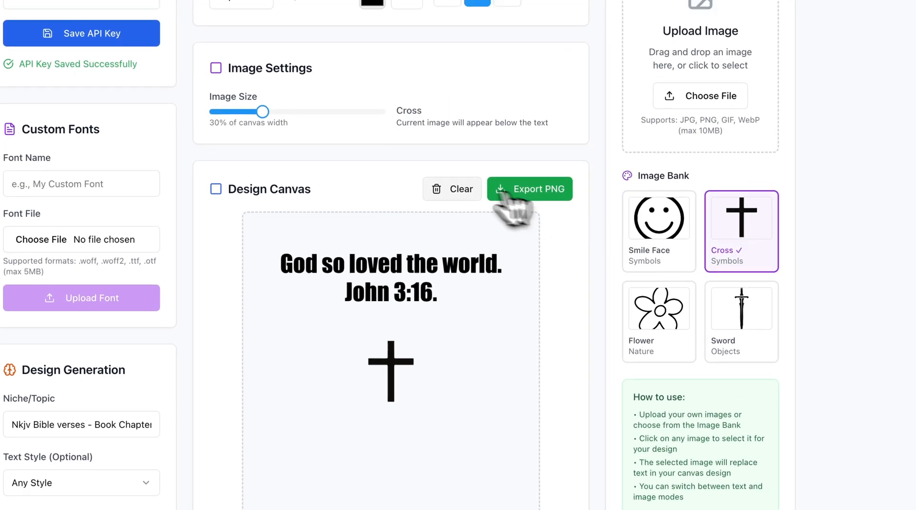
scroll("up", 3)
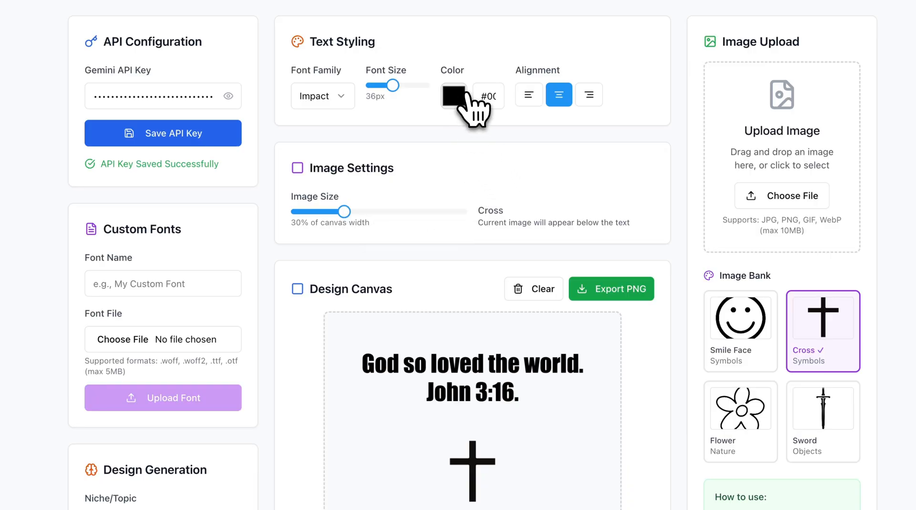
mouse_move(517, 201)
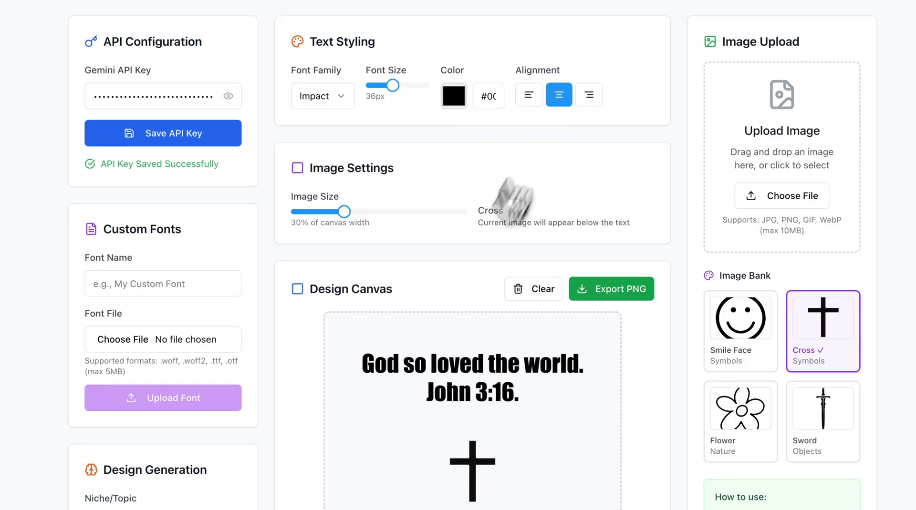
scroll("down", 3)
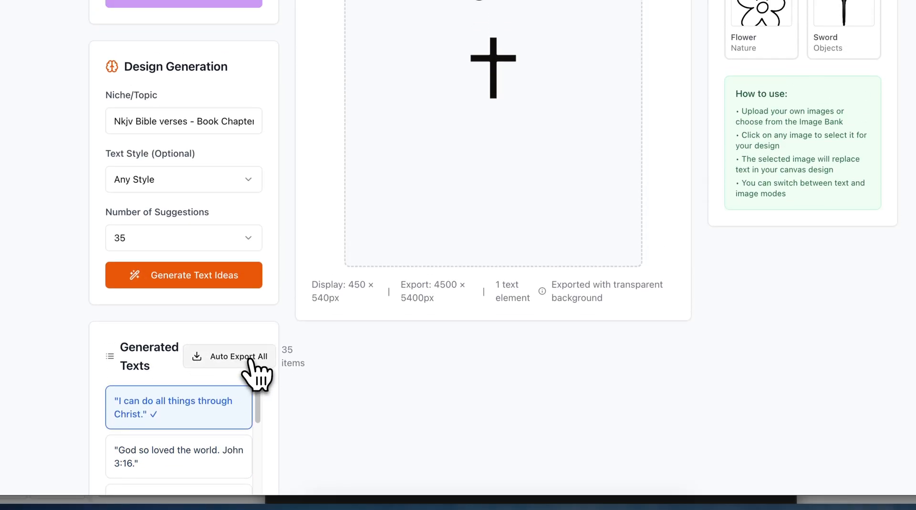
Step: Auto-export all 35 verse designs with cross icons, then scroll the Generated Texts list
left_click(240, 357)
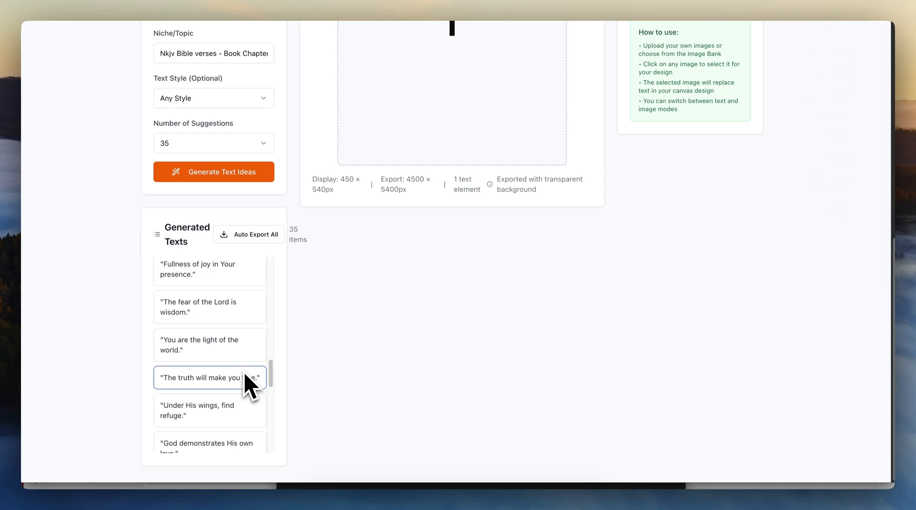
scroll("down", 3)
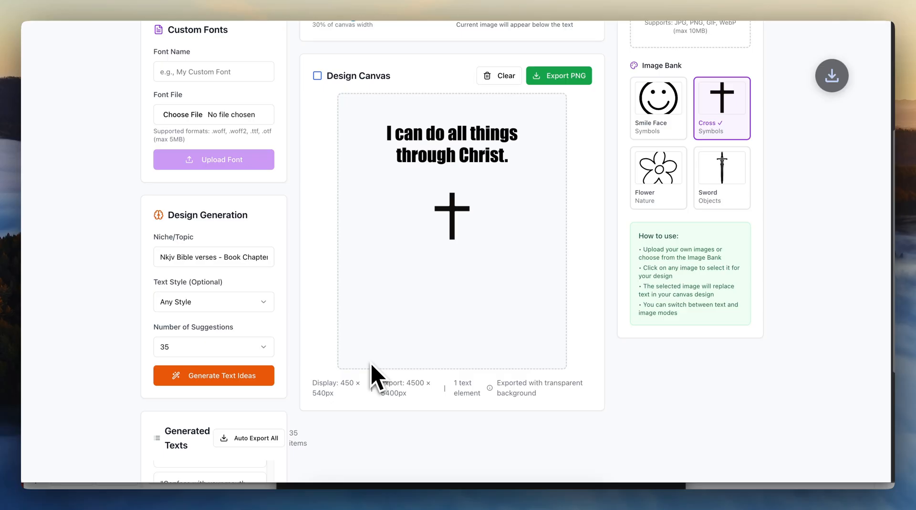
left_click(830, 75)
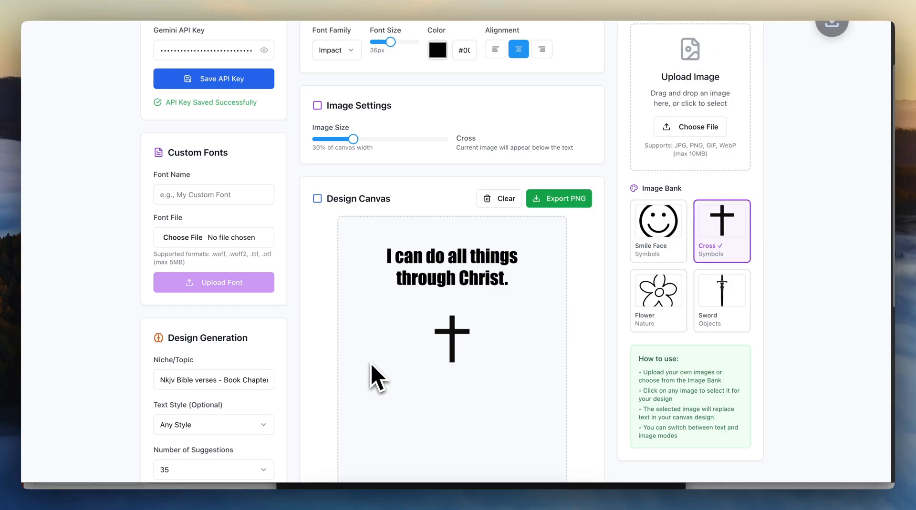
left_click(559, 198)
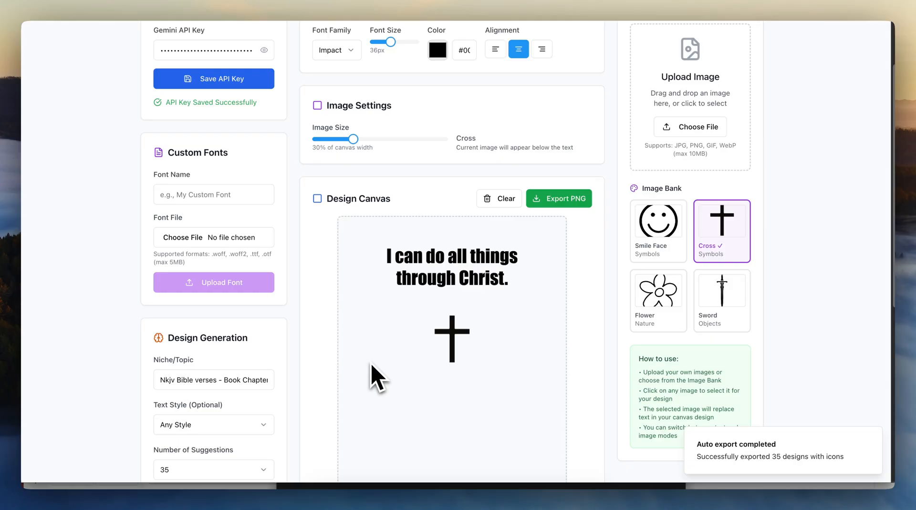
mouse_move(624, 362)
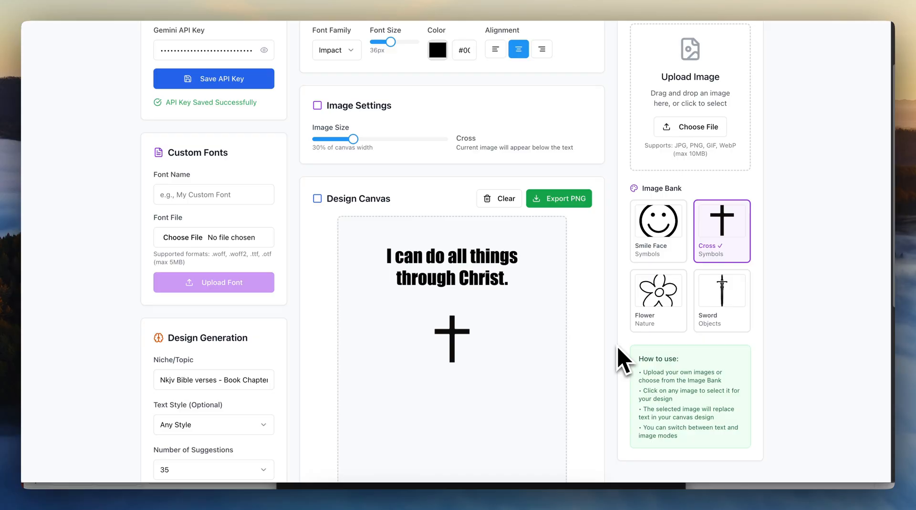
scroll("down", 3)
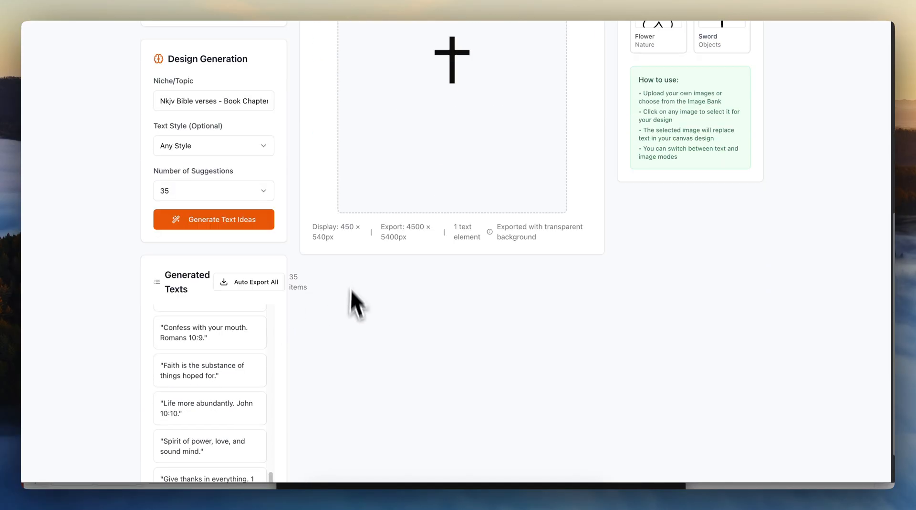
scroll("up", 3)
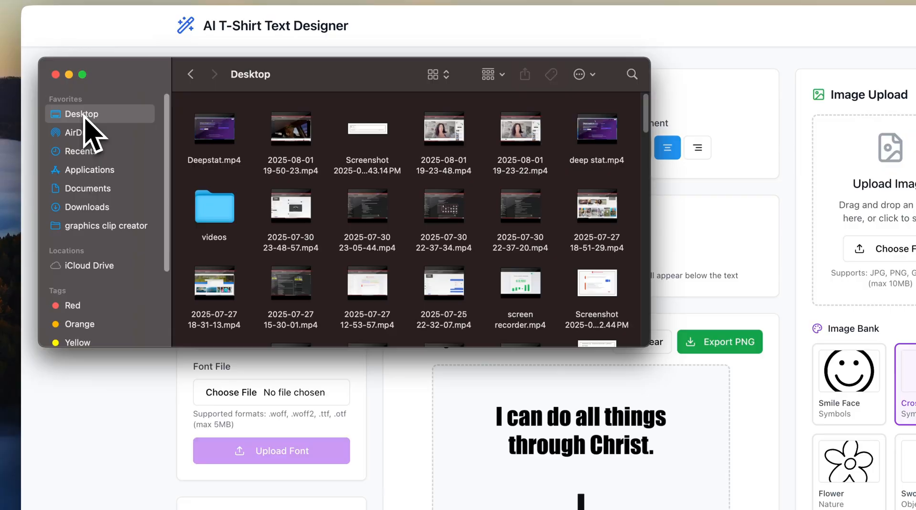
mouse_move(104, 222)
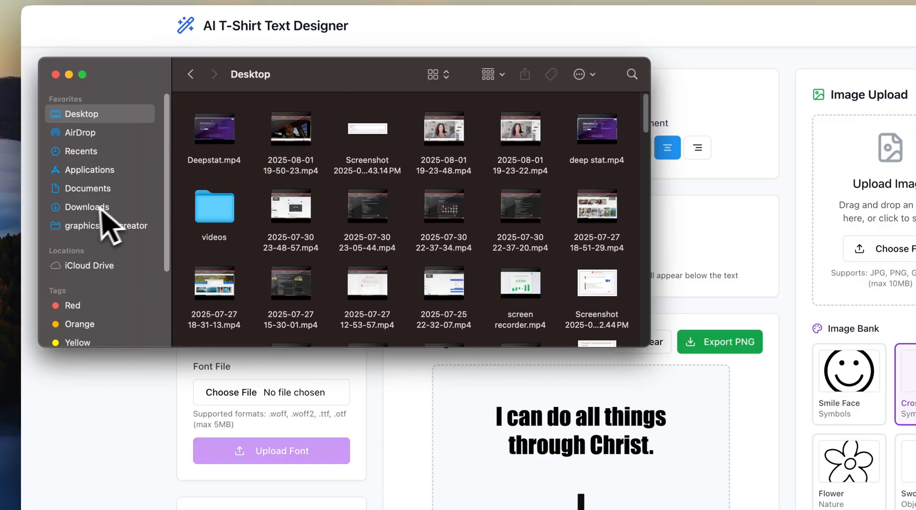
left_click(88, 208)
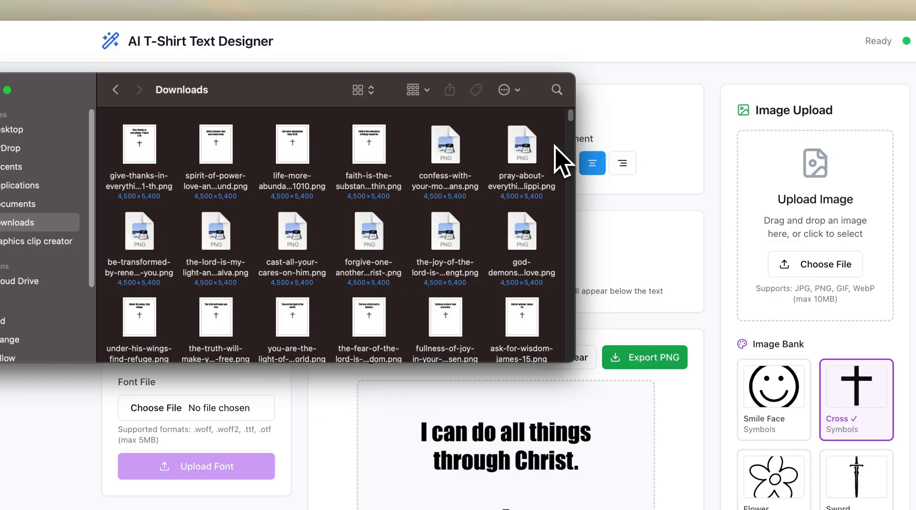
scroll("down", 3)
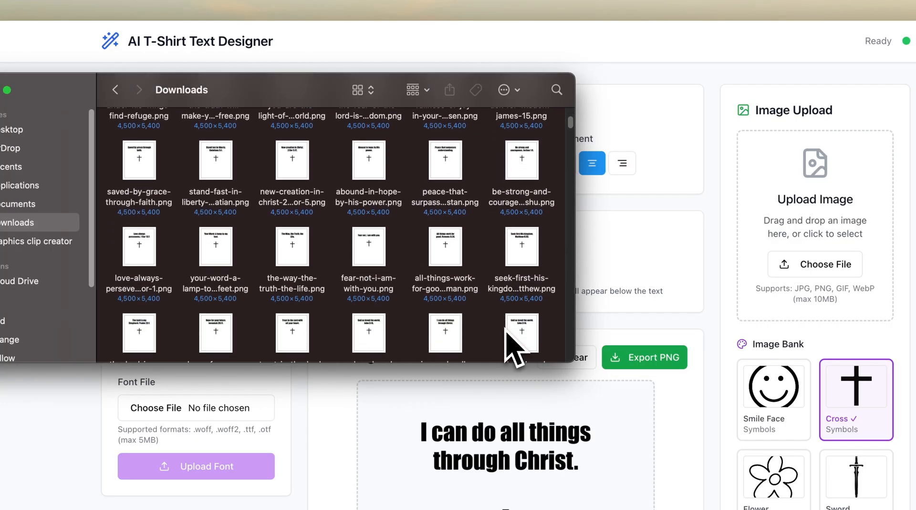
left_click(520, 250)
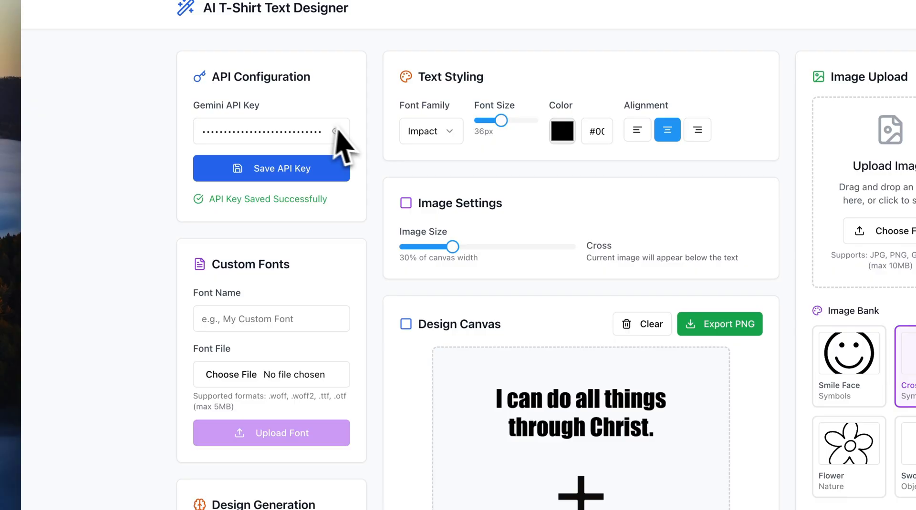
Step: Replace the niche topic with 'movie quotes /famous movie comedian quotes'
scroll("down", 3)
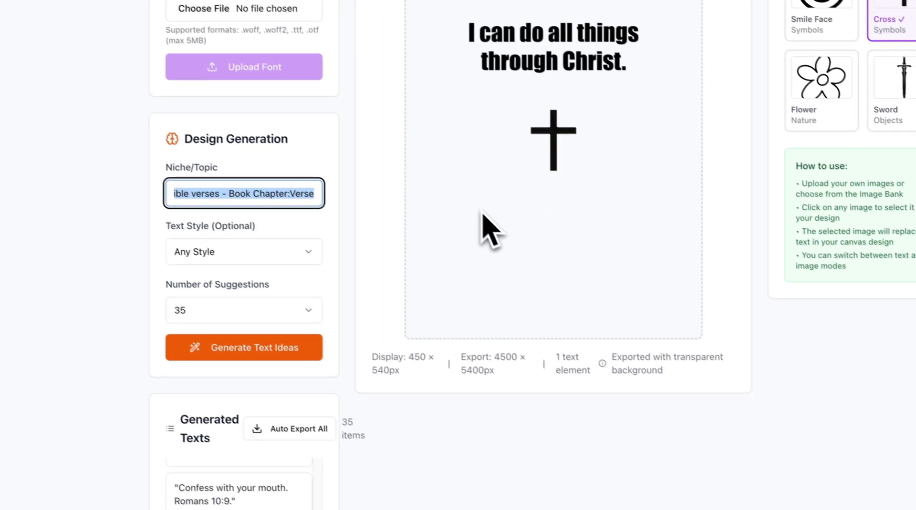
type("movie qu")
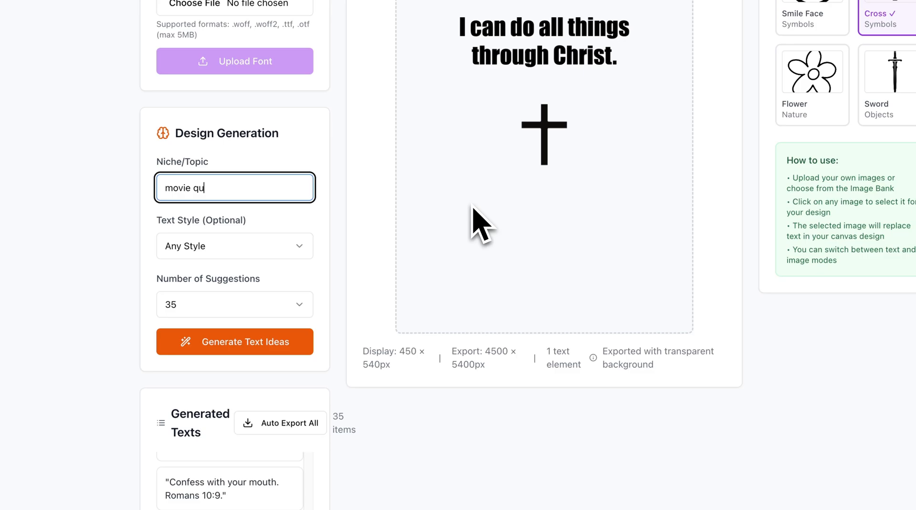
type("otes")
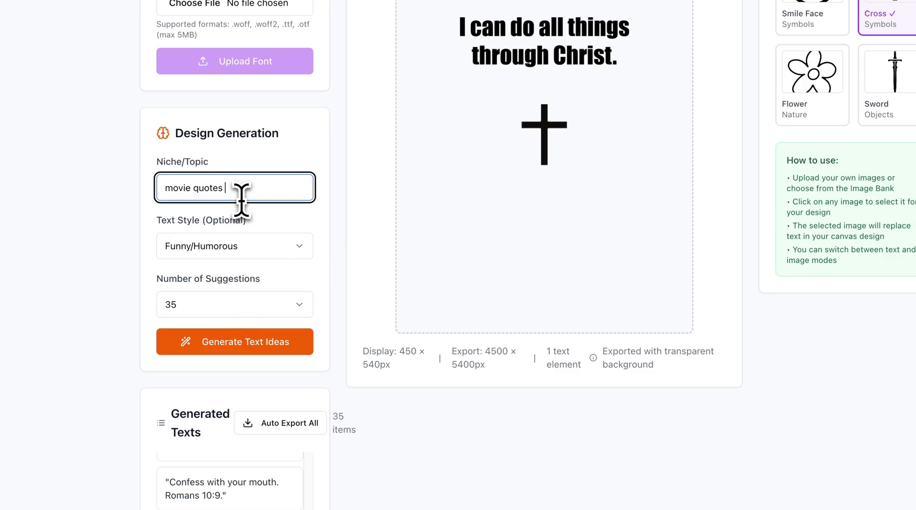
type("/famous m")
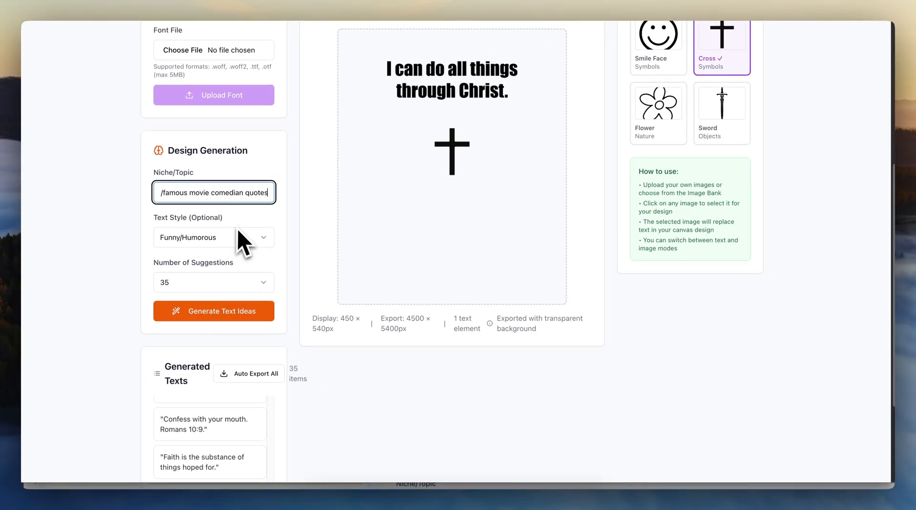
Step: Set the number of suggestions to 10 and start generating text ideas
left_click(212, 283)
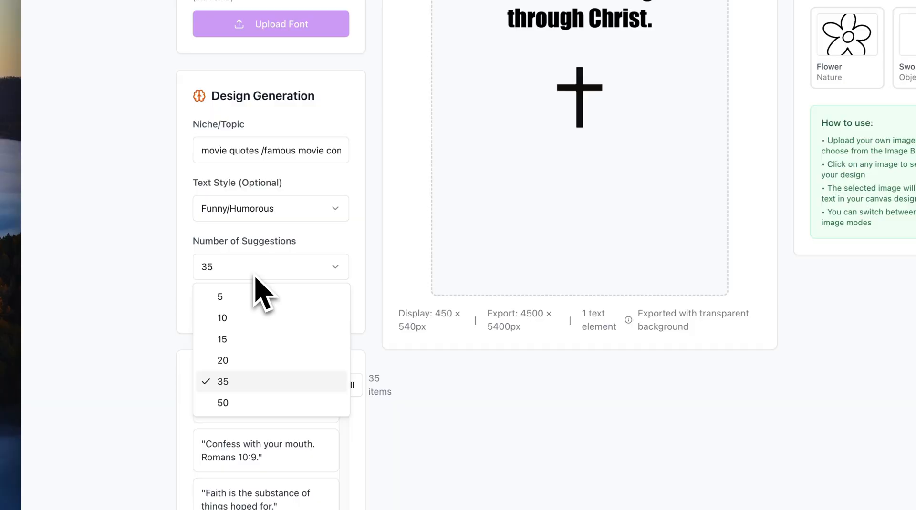
left_click(222, 319)
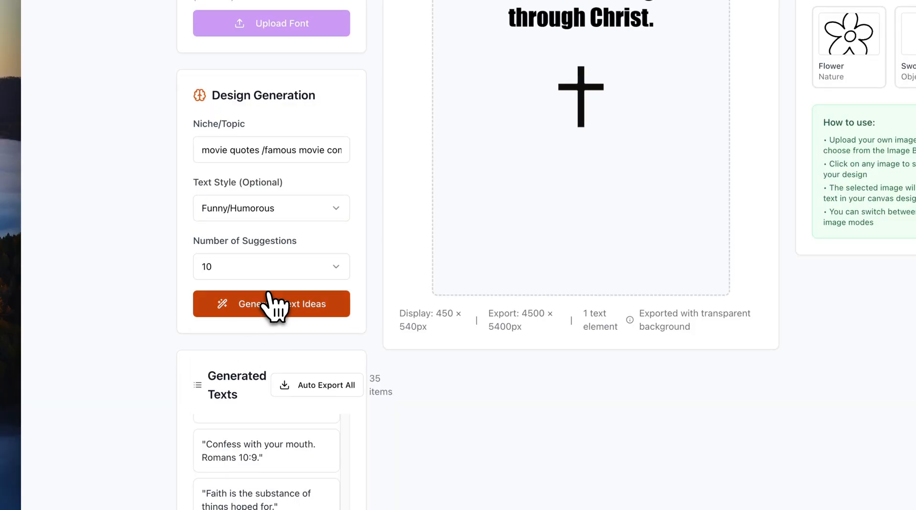
left_click(271, 303)
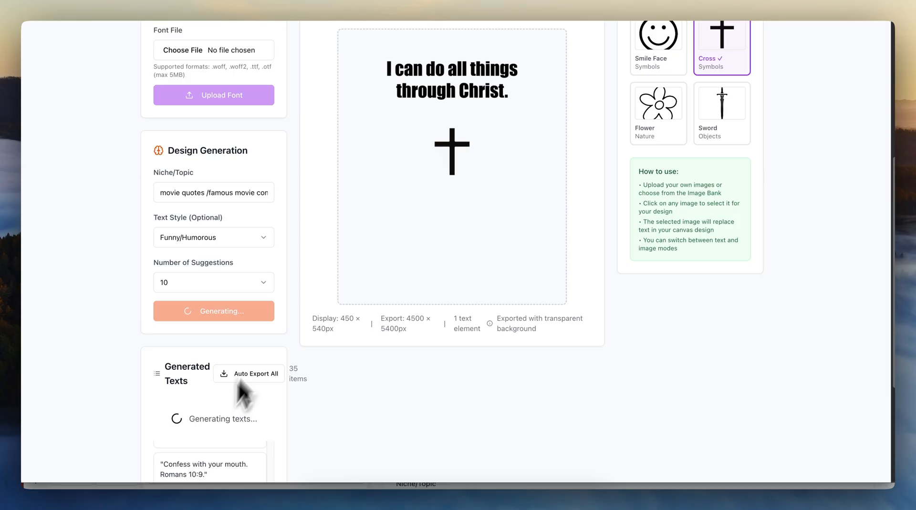
Step: Let the 10 movie-quote ideas finish, then open a new Incognito window
scroll("down", 3)
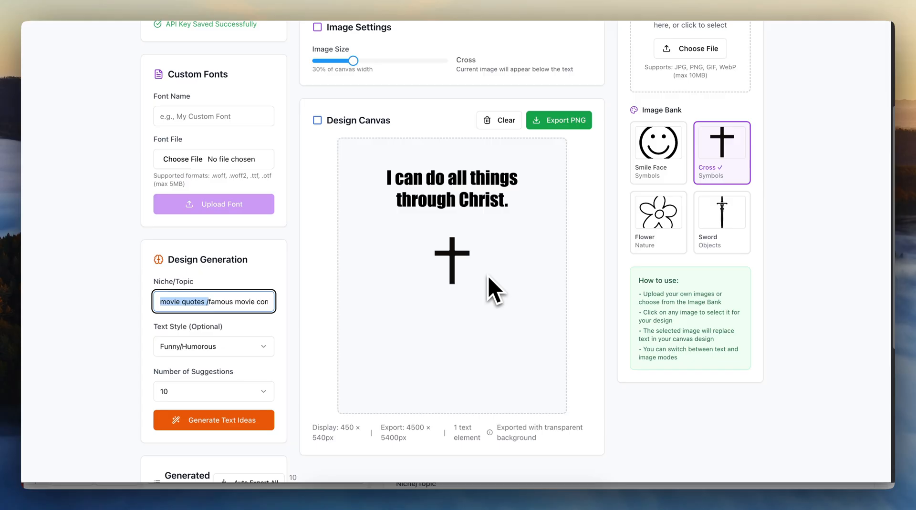
left_click(901, 11)
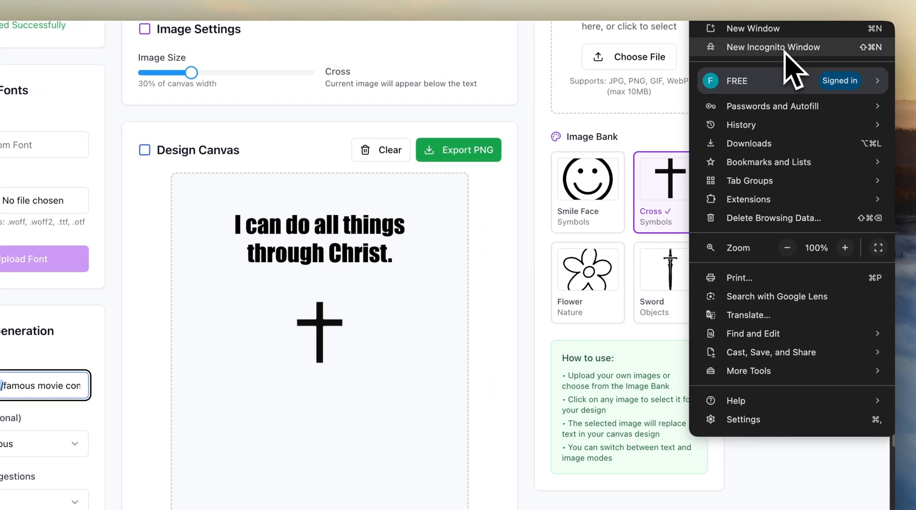
left_click(773, 48)
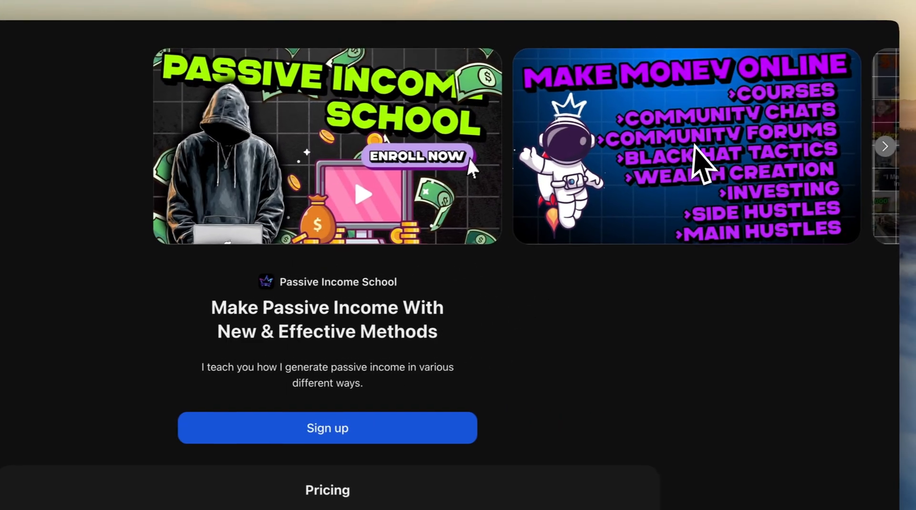
Step: Browse the Passive Income School pricing, perks and reviews on Whop
left_click(885, 146)
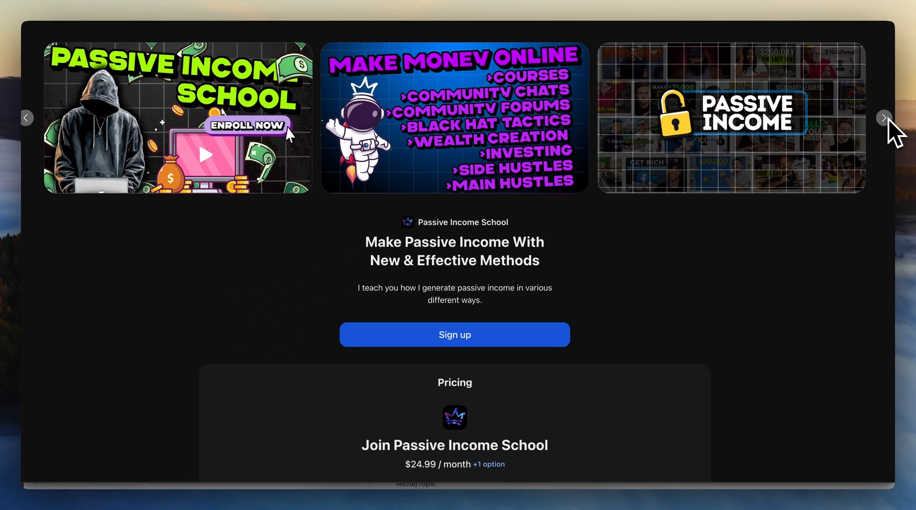
scroll("down", 3)
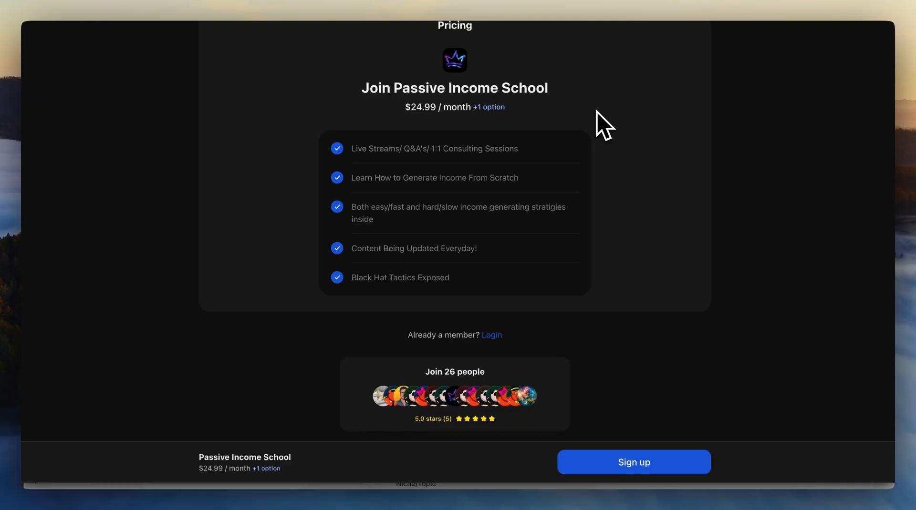
scroll("down", 3)
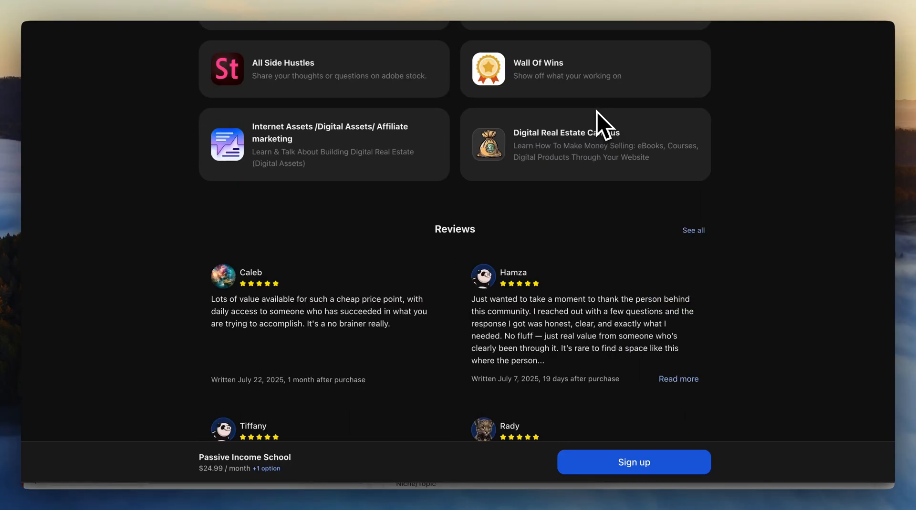
scroll("up", 3)
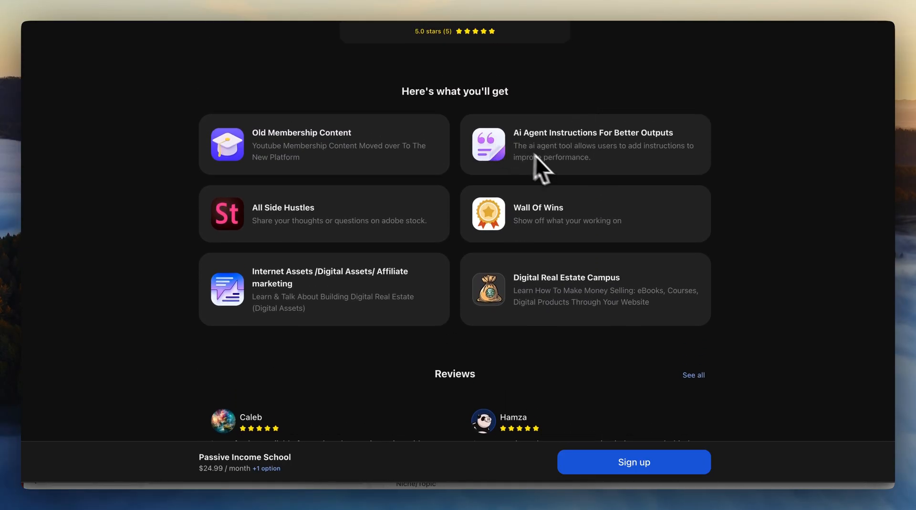
mouse_move(455, 279)
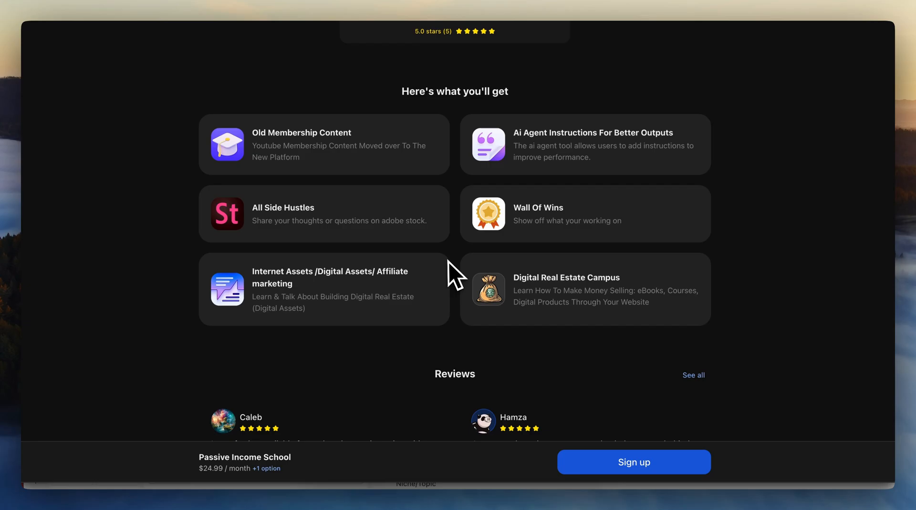
scroll("down", 3)
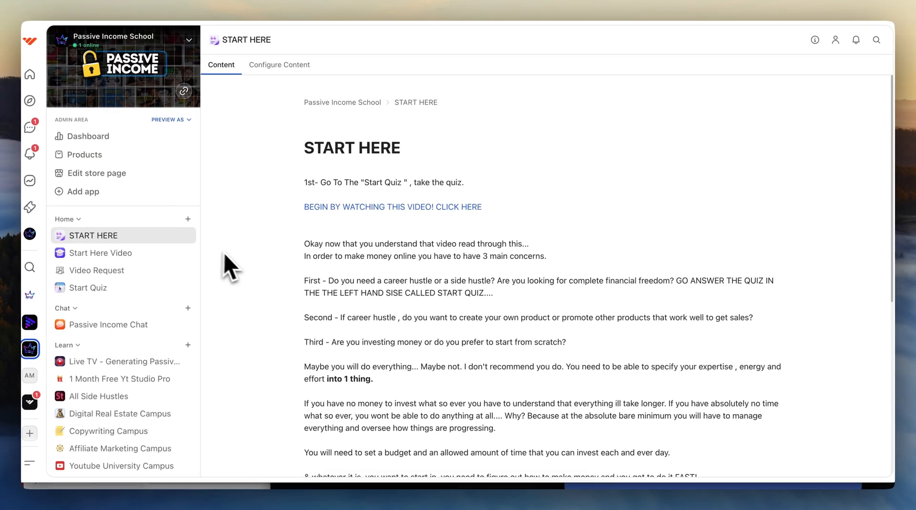
scroll("up", 3)
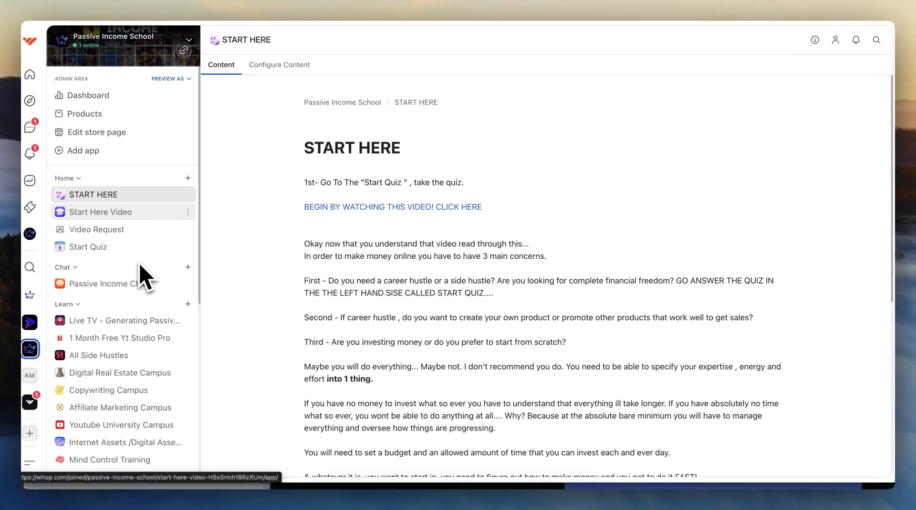
scroll("down", 3)
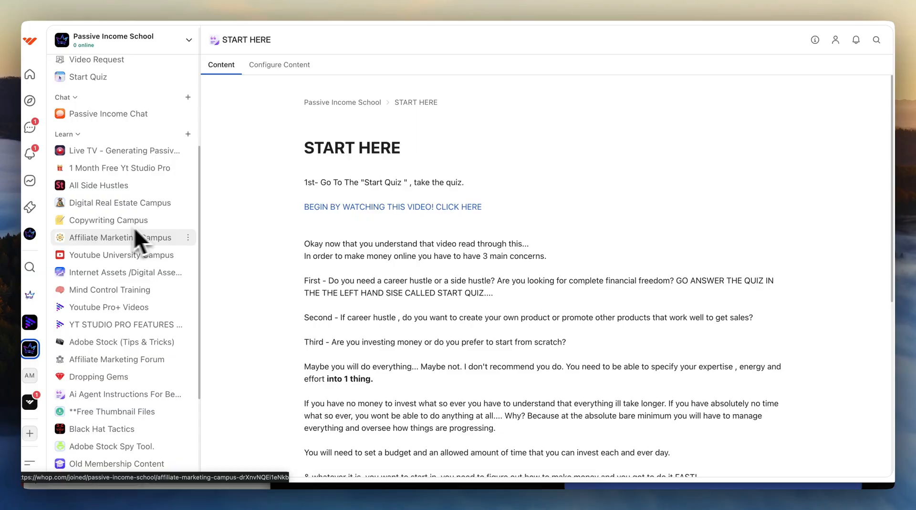
mouse_move(139, 350)
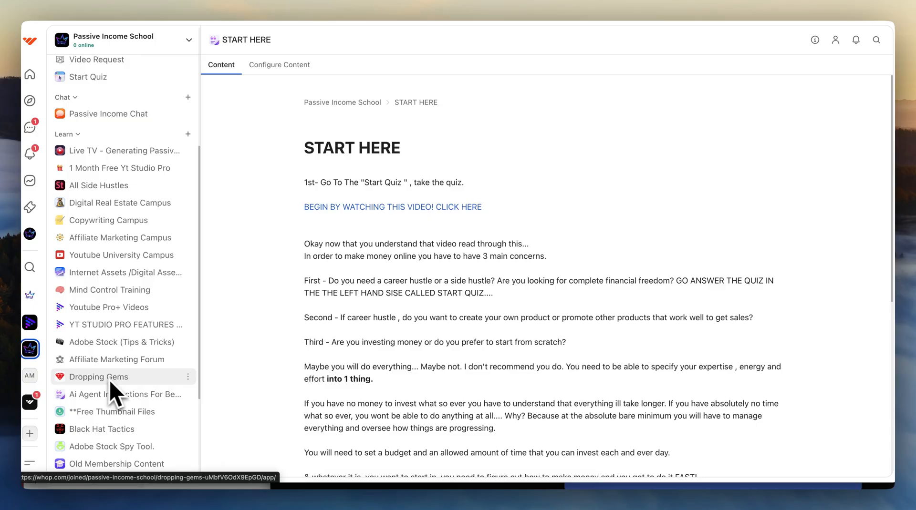
scroll("down", 3)
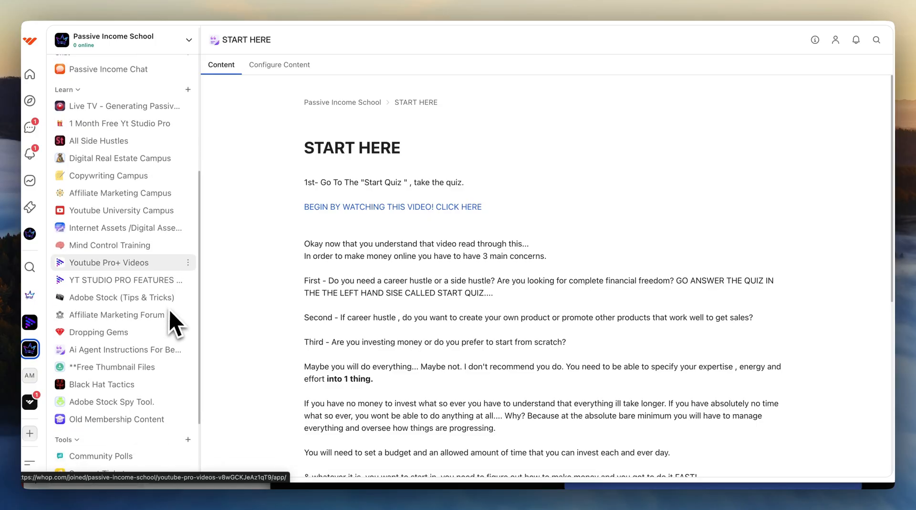
scroll("down", 3)
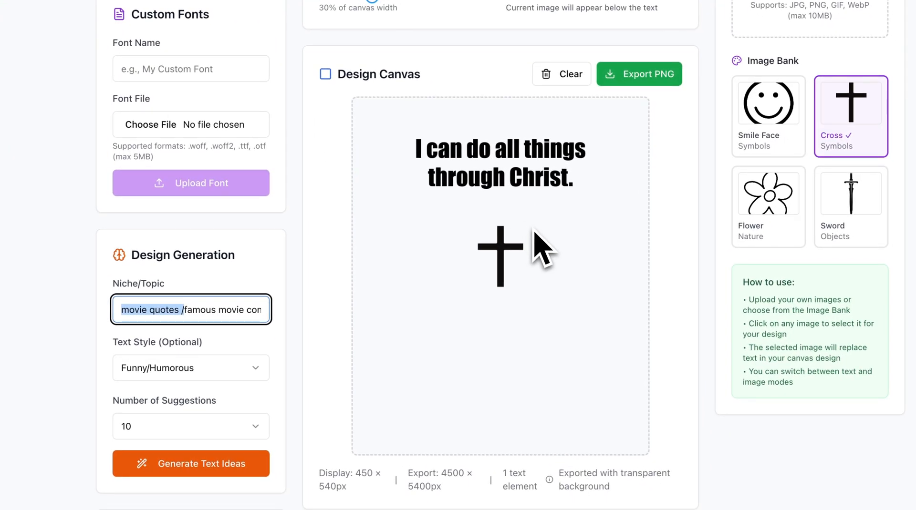
left_click(190, 463)
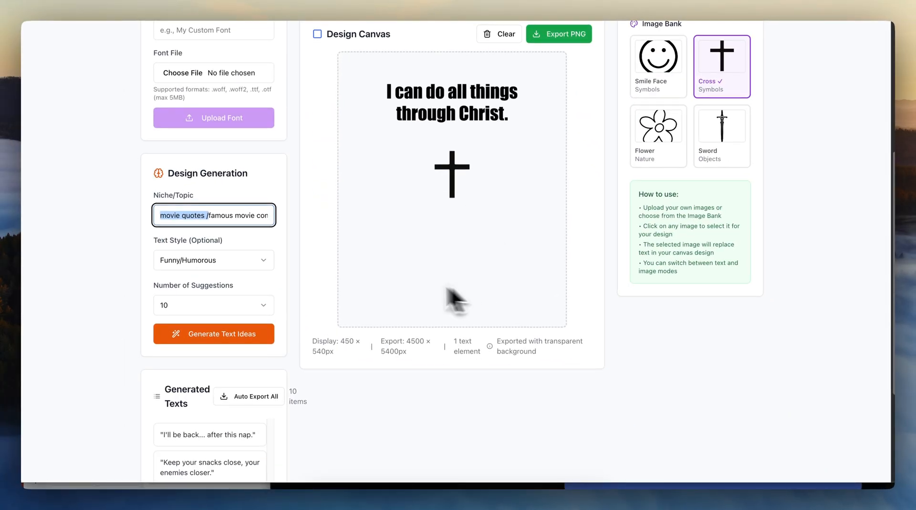
scroll("up", 3)
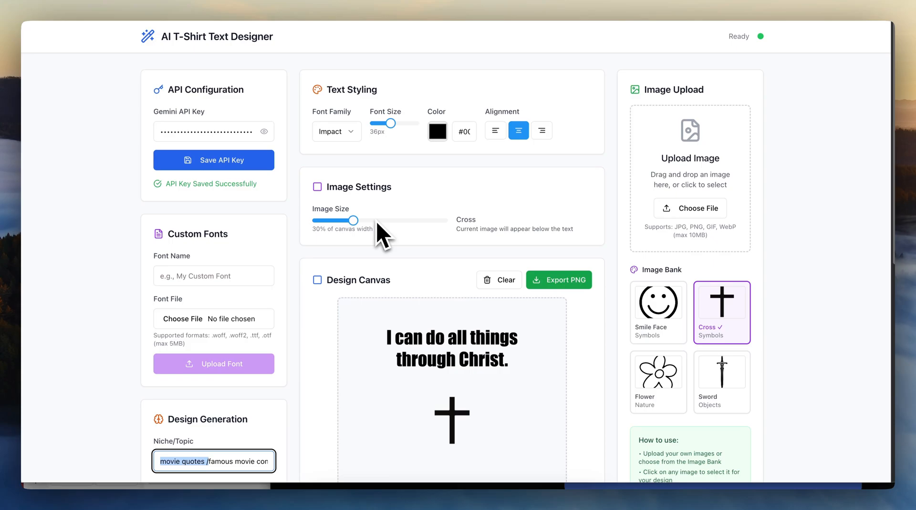
scroll("down", 3)
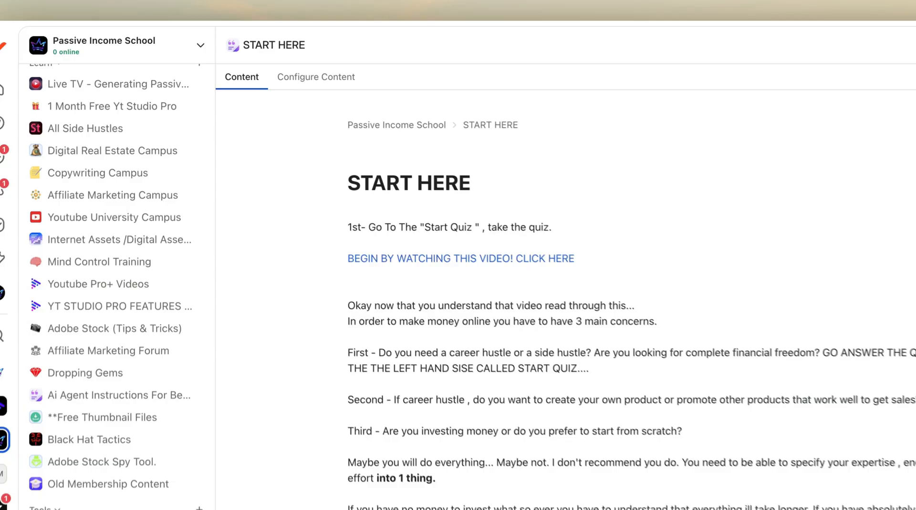
scroll("up", 3)
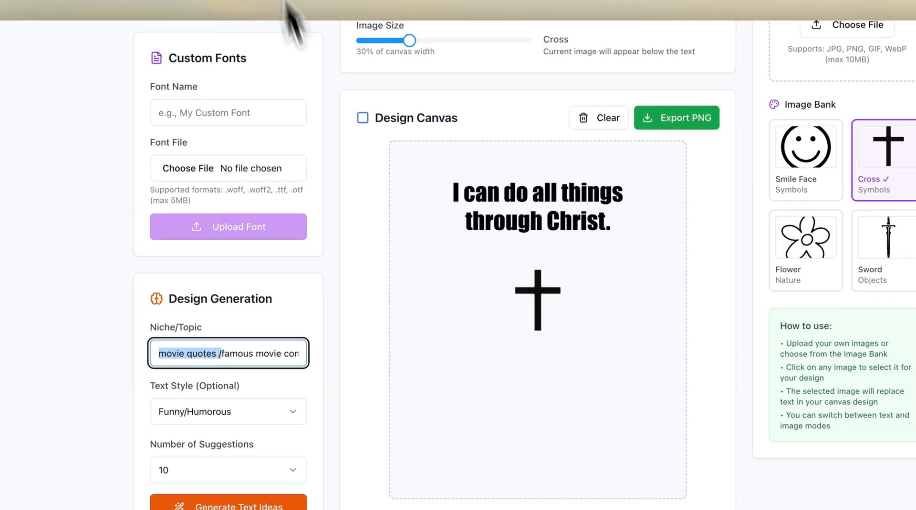
scroll("down", 3)
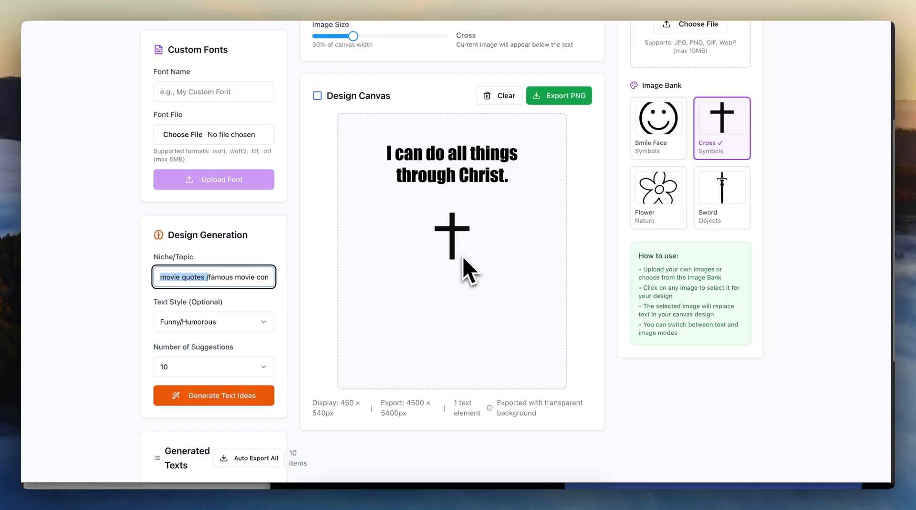
mouse_move(478, 274)
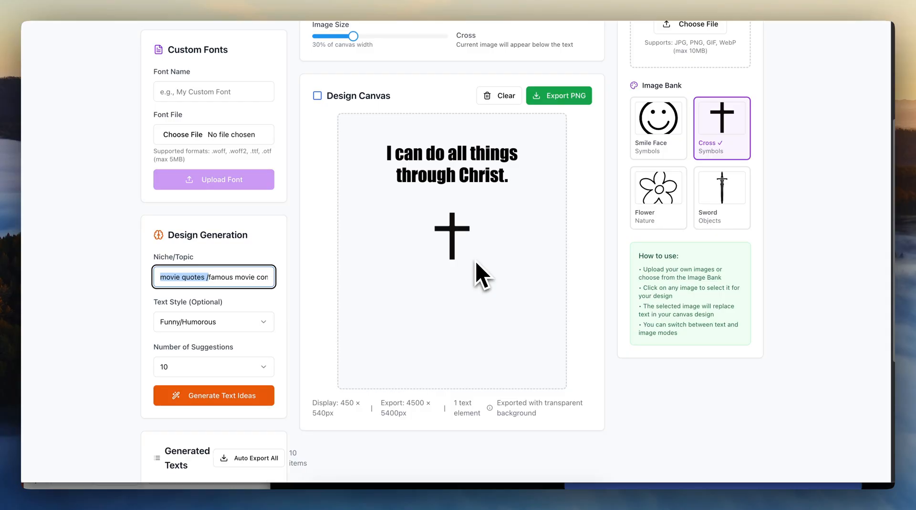
mouse_move(496, 247)
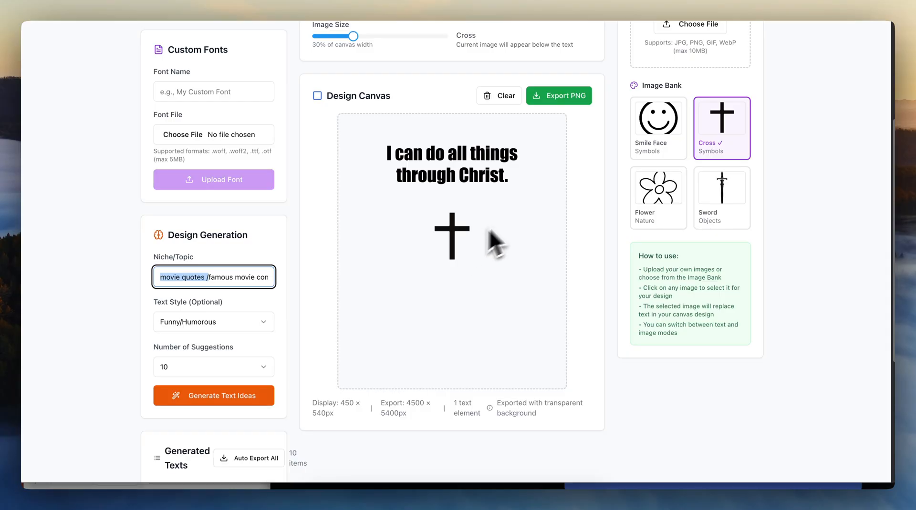
scroll("up", 3)
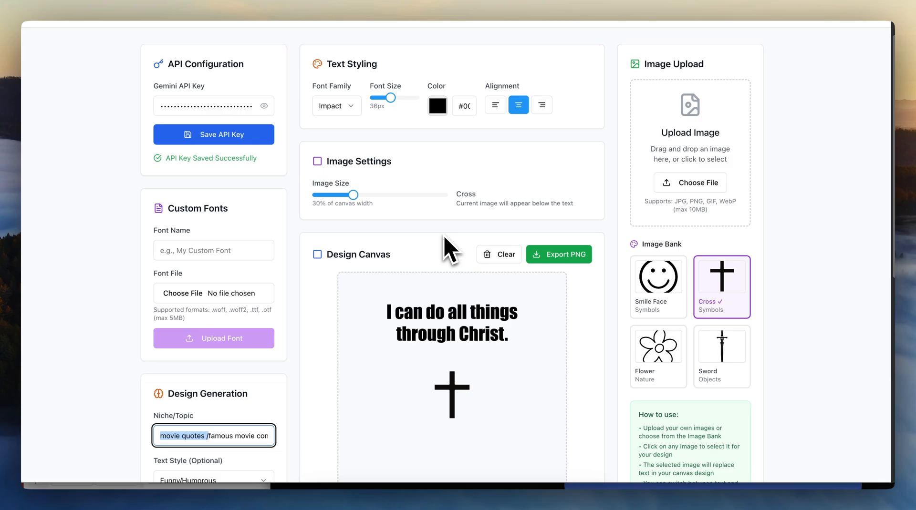
scroll("down", 3)
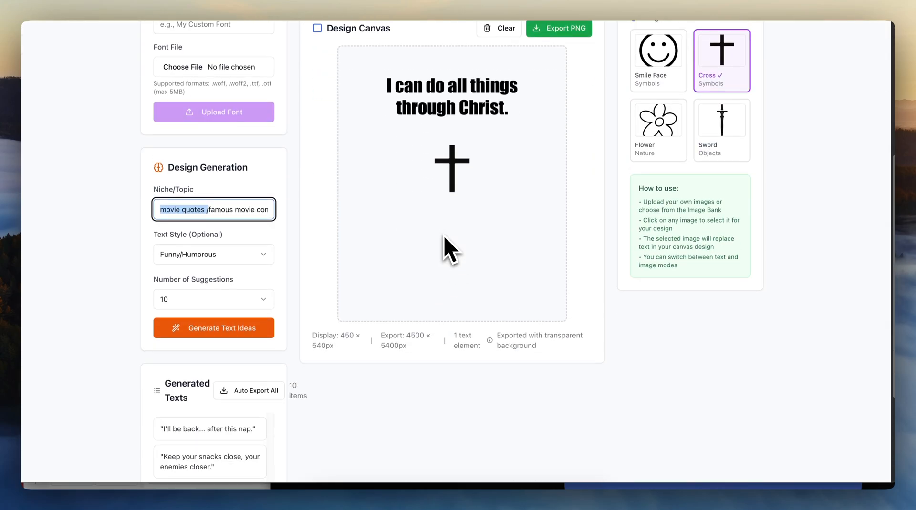
mouse_move(458, 67)
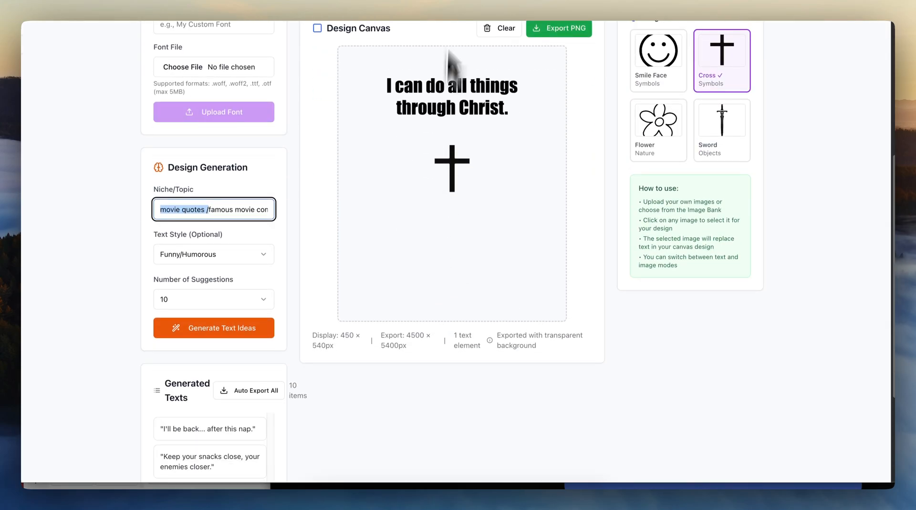
scroll("up", 3)
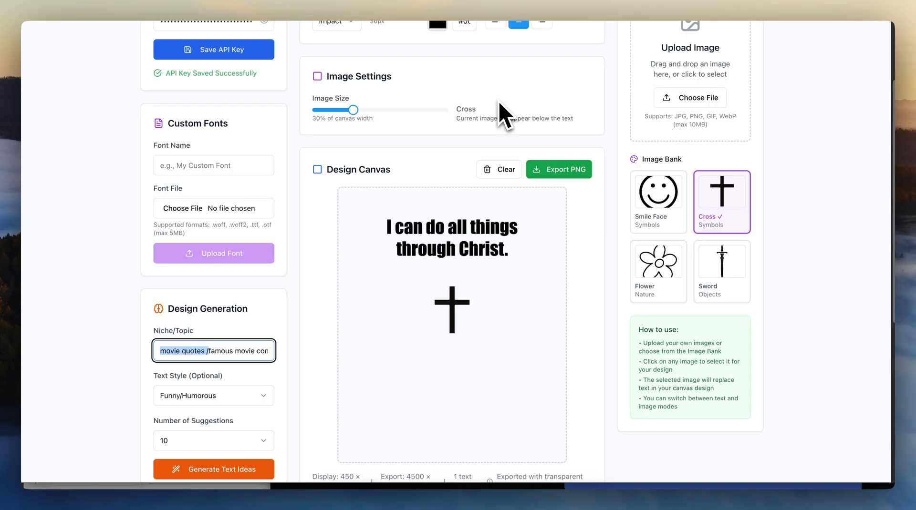
scroll("up", 3)
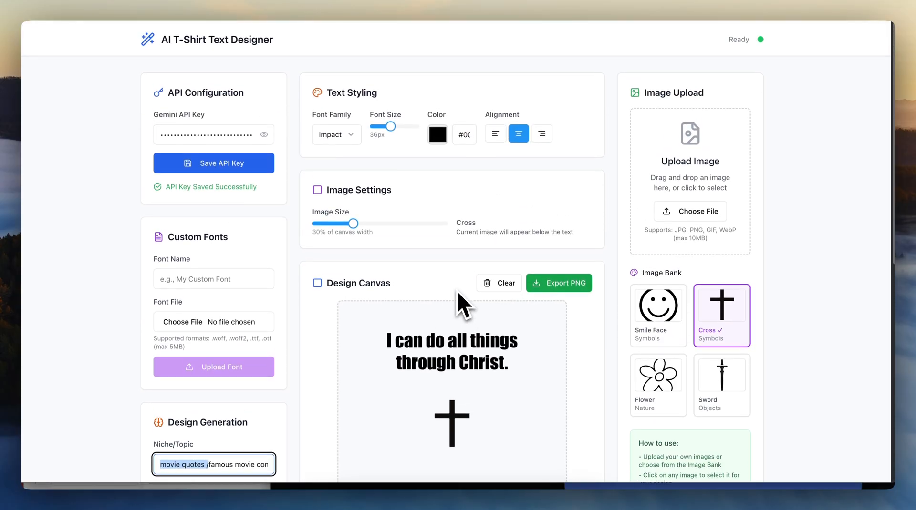
scroll("down", 3)
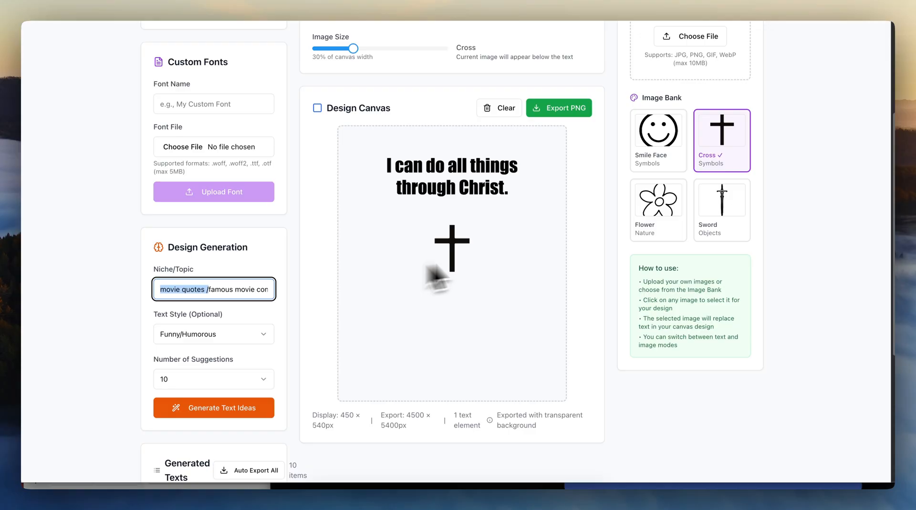
mouse_move(695, 435)
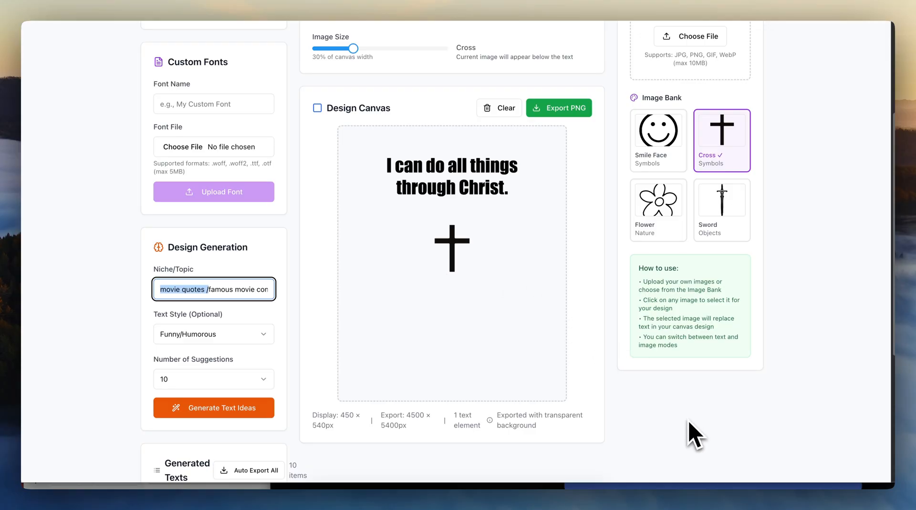
mouse_move(809, 310)
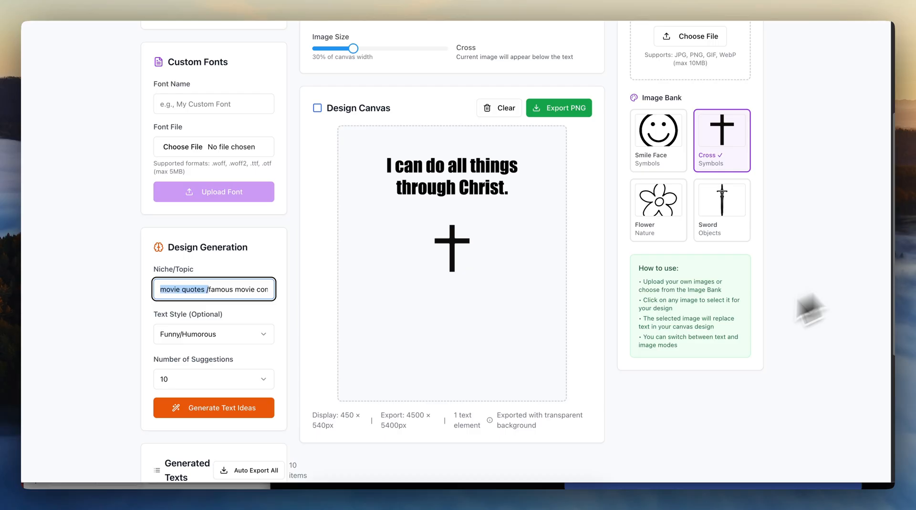
mouse_move(830, 240)
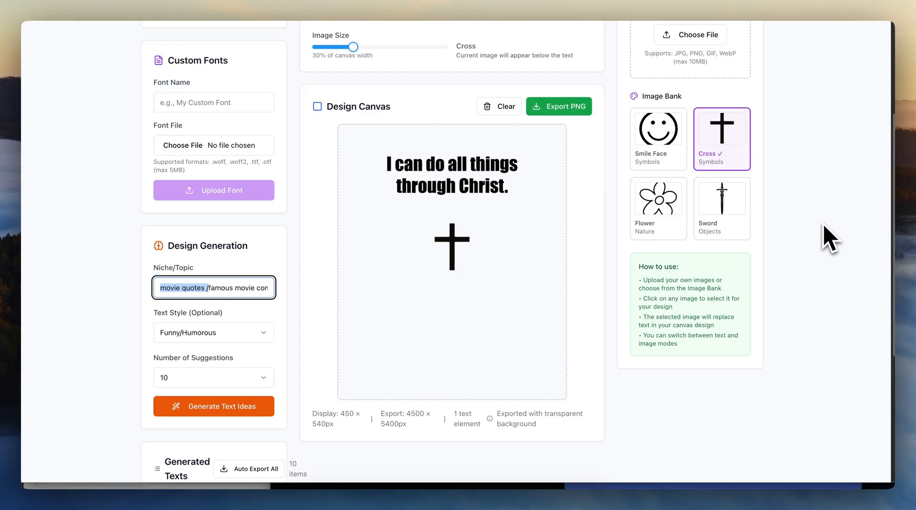
mouse_move(753, 201)
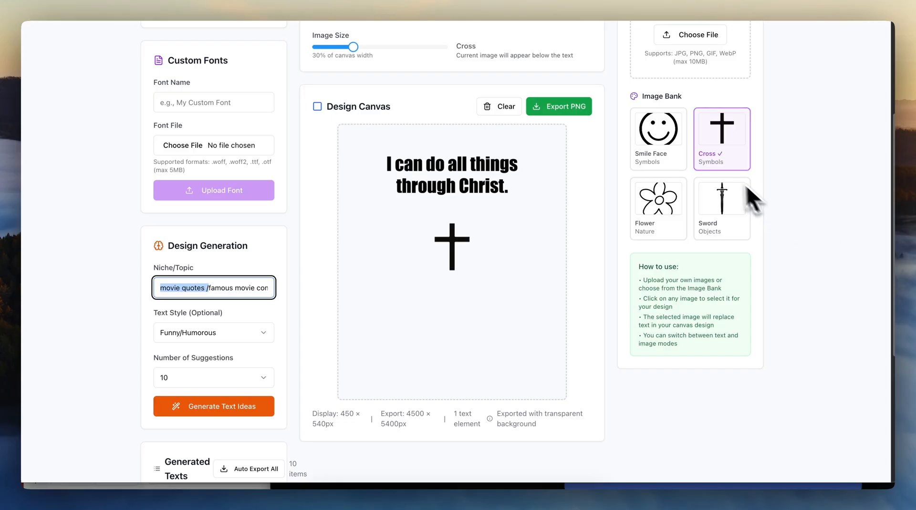
mouse_move(478, 225)
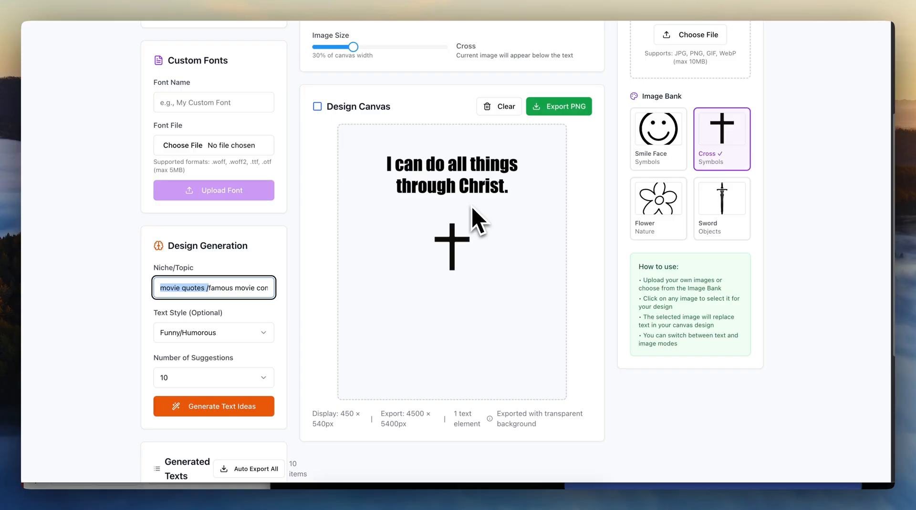
mouse_move(401, 233)
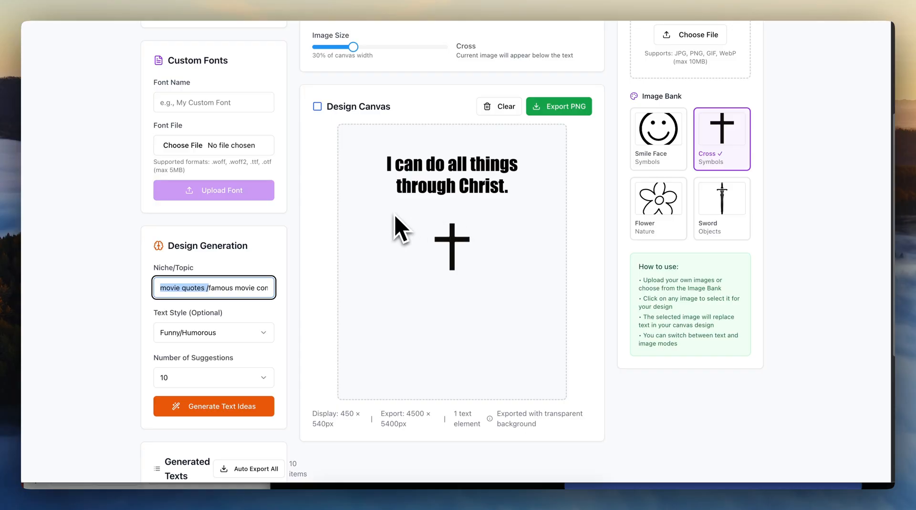
mouse_move(376, 252)
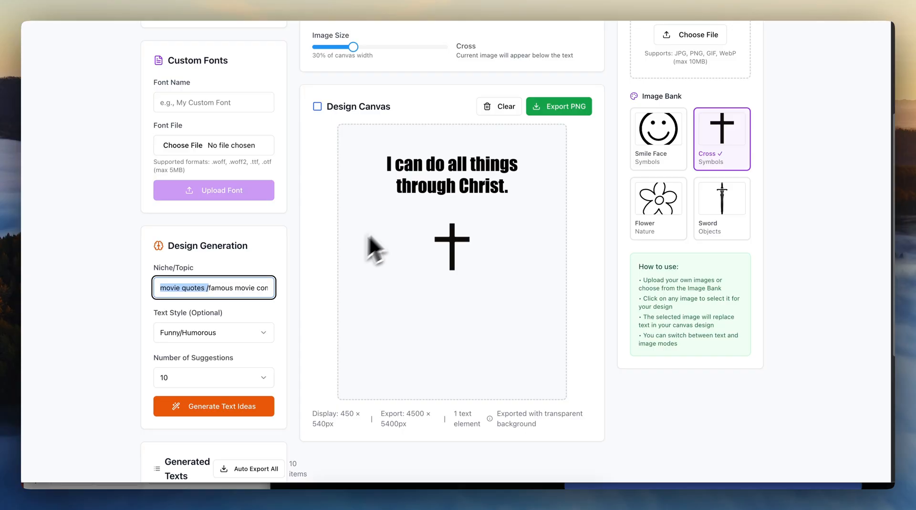
mouse_move(380, 171)
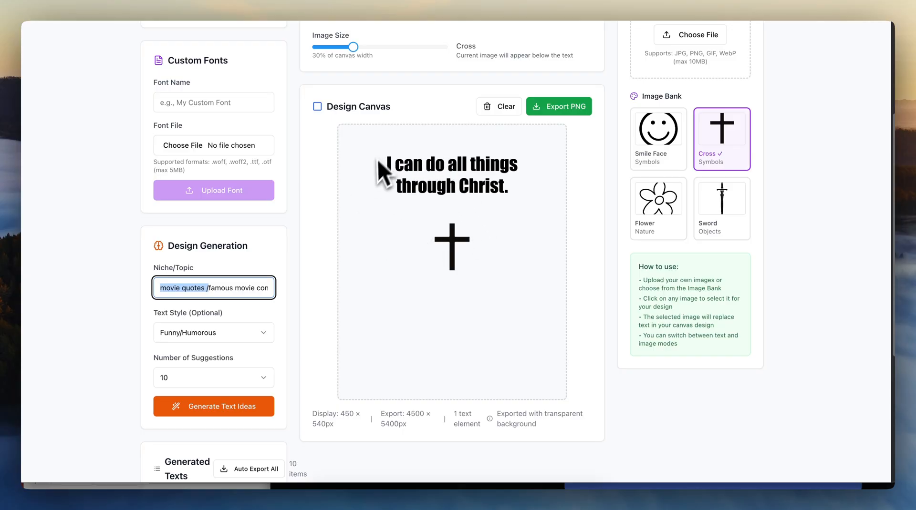
mouse_move(432, 205)
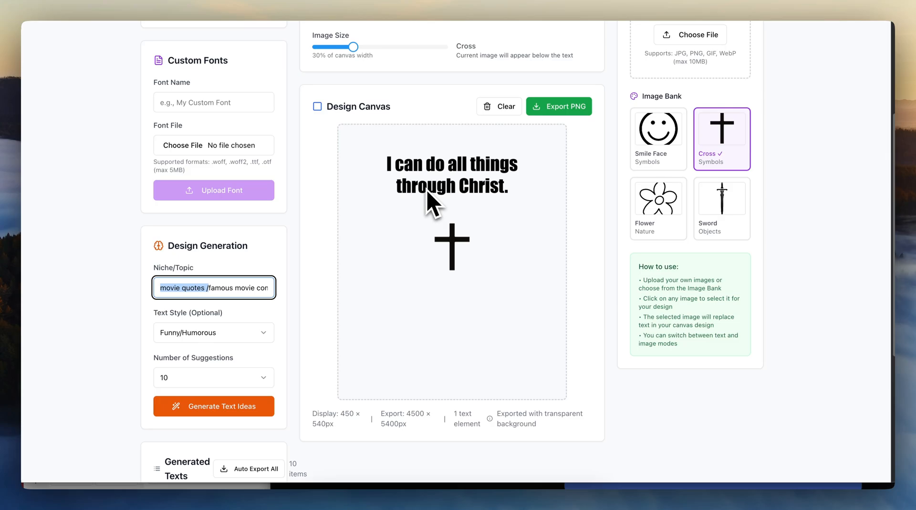
mouse_move(447, 195)
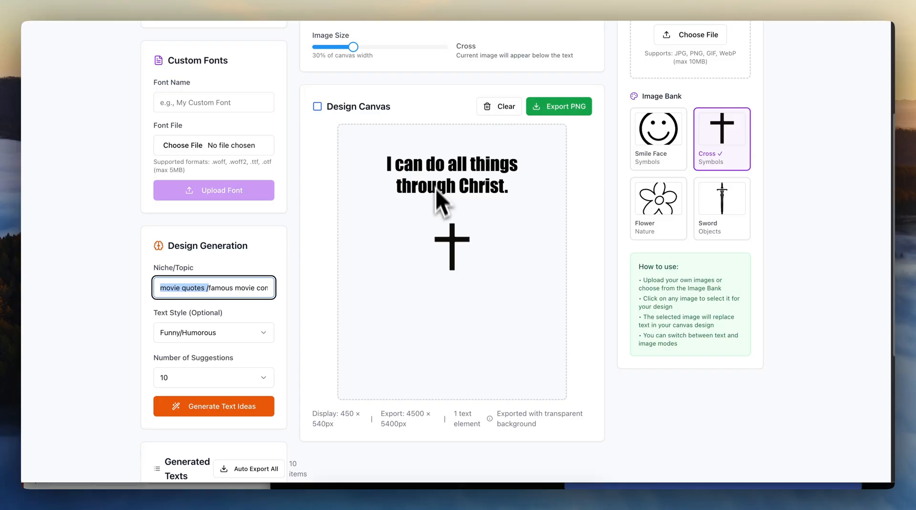
mouse_move(431, 454)
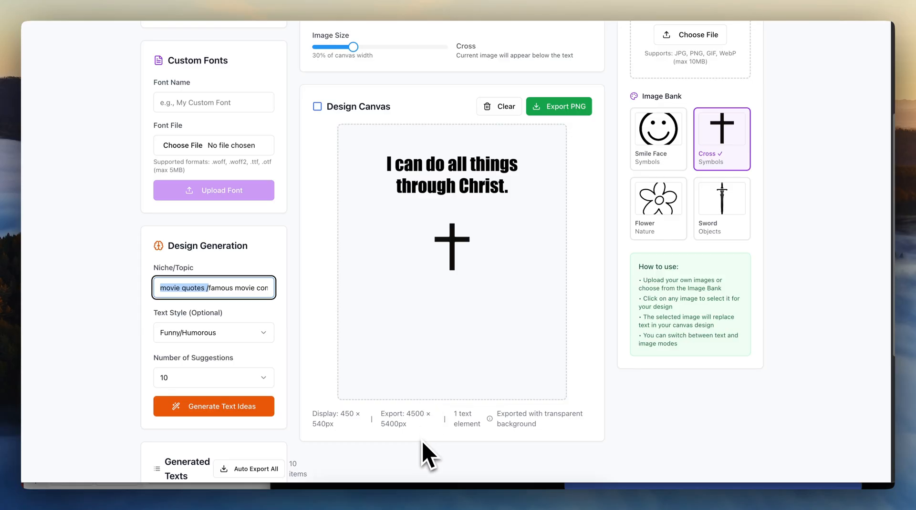
mouse_move(437, 477)
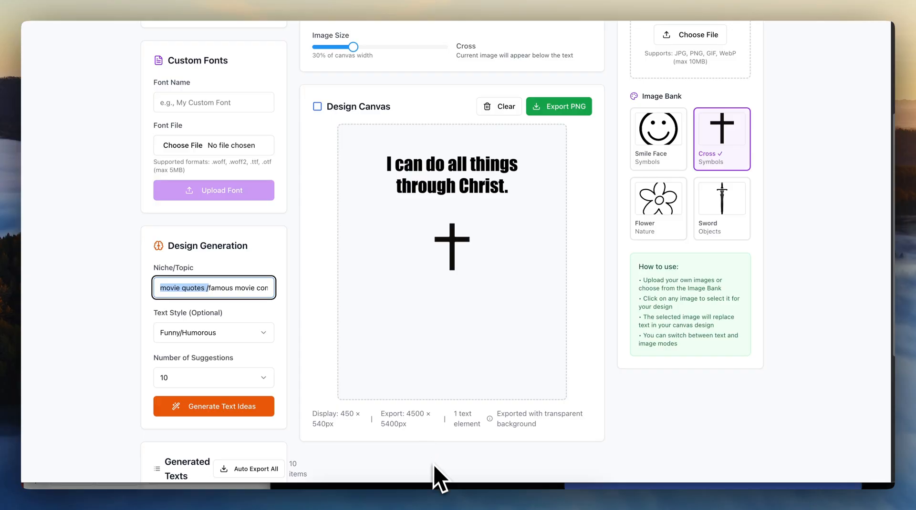